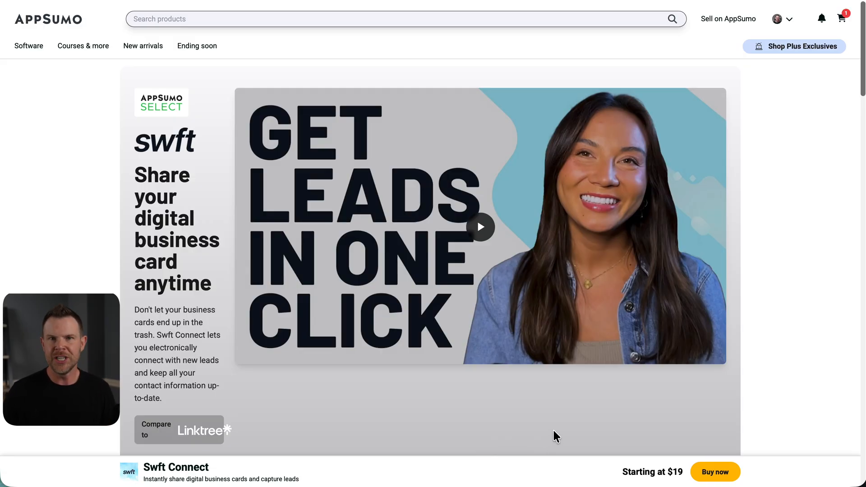
Scroll the AppSumo Swft Connect deal page down to the $19, $99 and $199 license tiers.
scroll("down", 3)
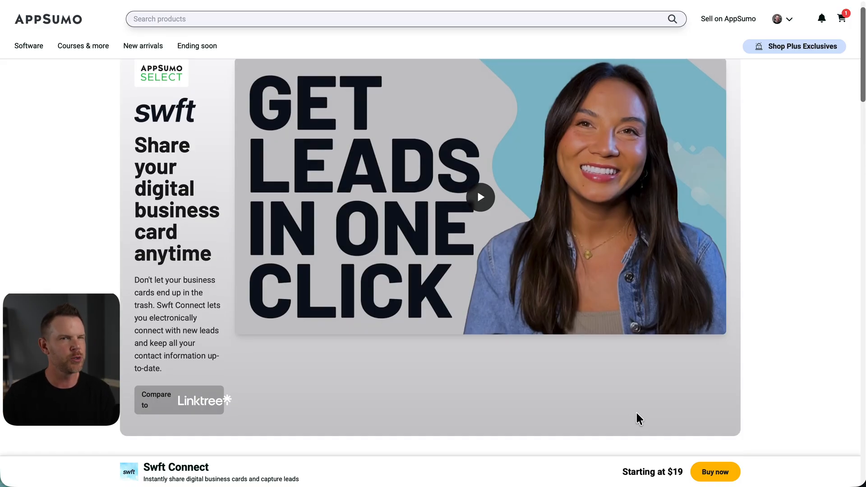
scroll("down", 3)
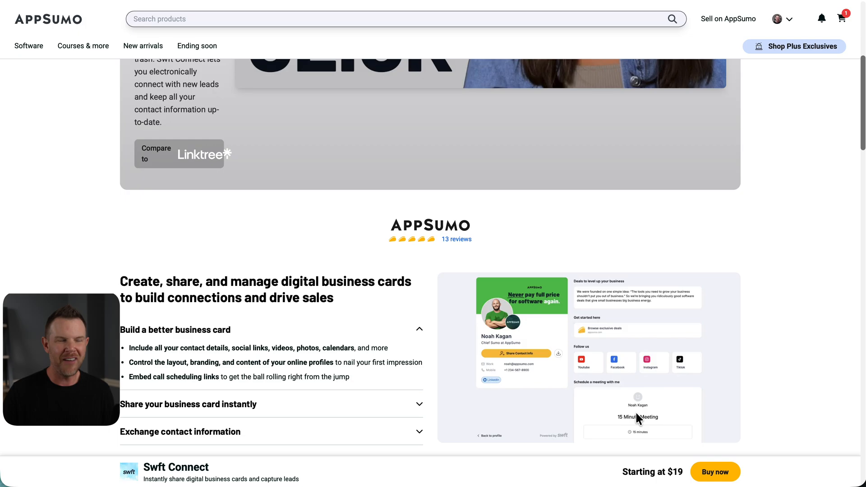
scroll("down", 3)
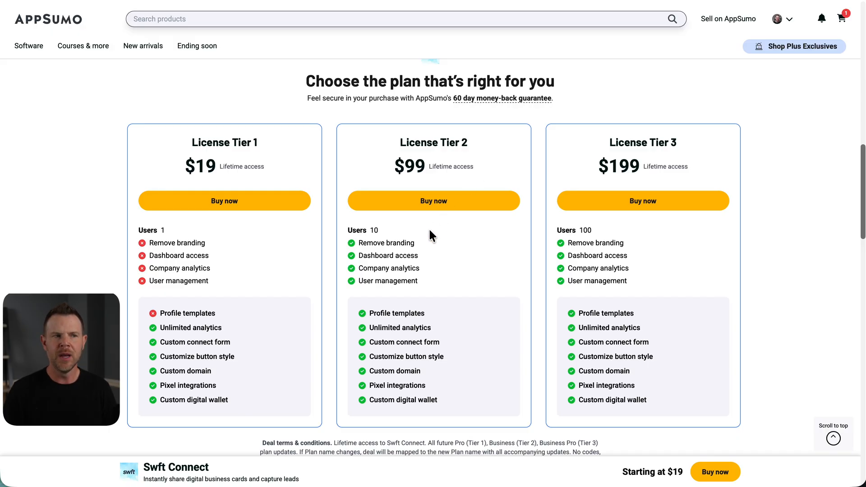
mouse_move(426, 275)
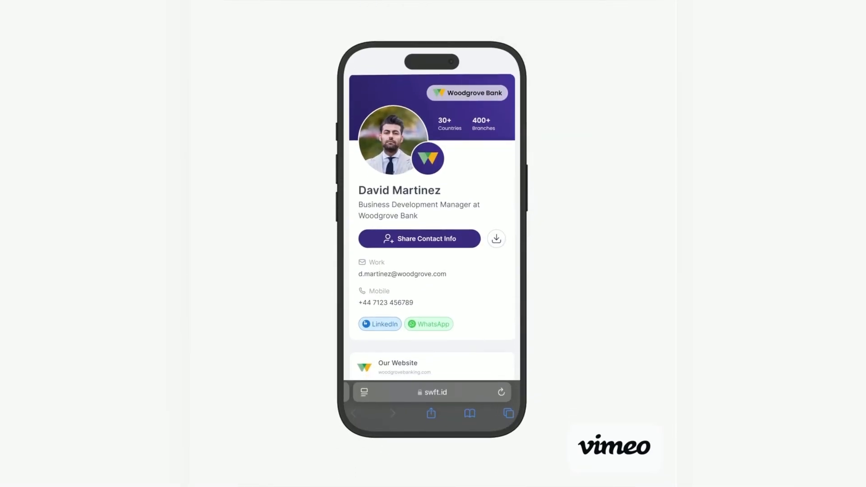
Scroll the Vimeo page while the Swft promo video plays.
scroll("down", 3)
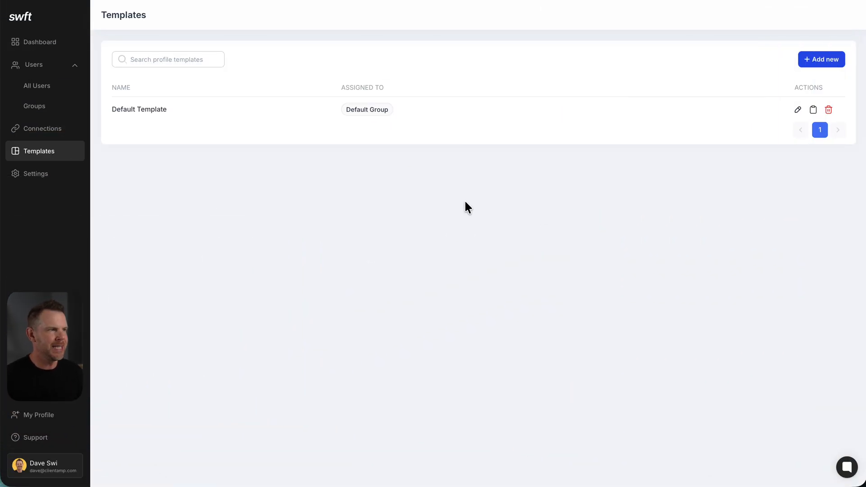
mouse_move(77, 87)
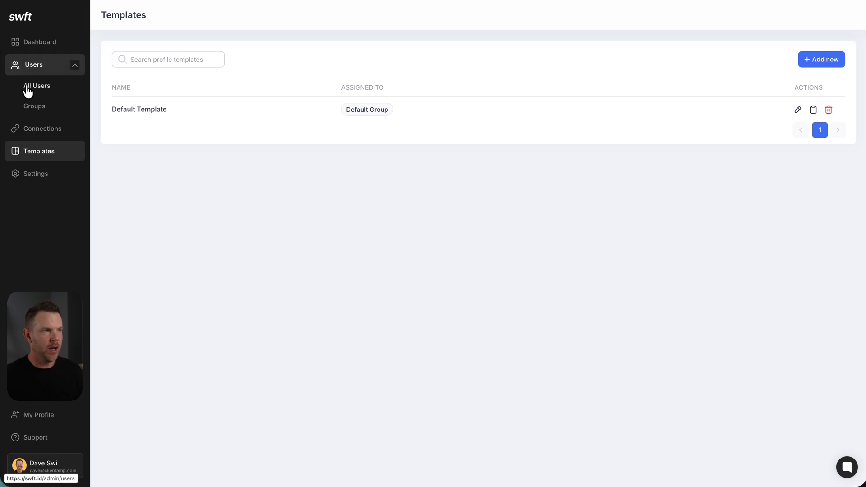
left_click(37, 85)
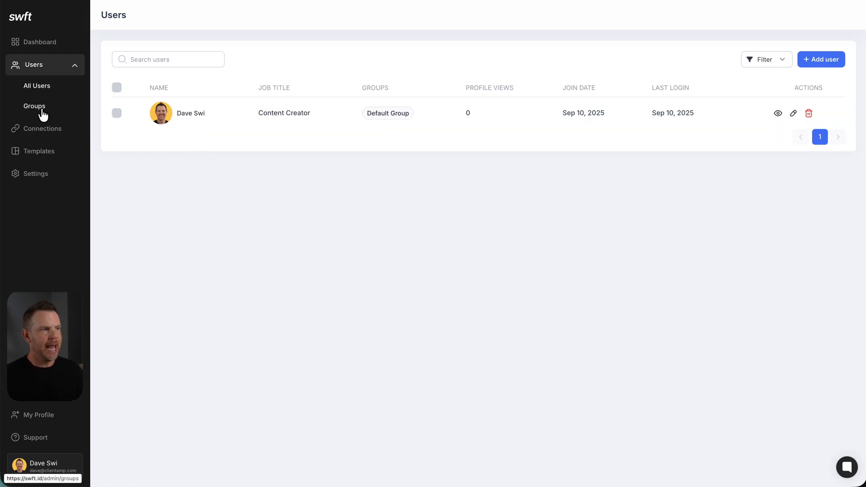
left_click(34, 106)
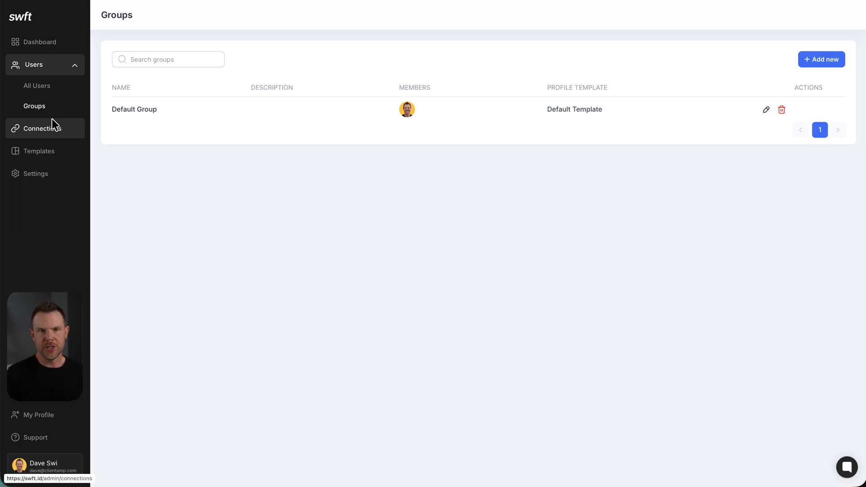
left_click(39, 151)
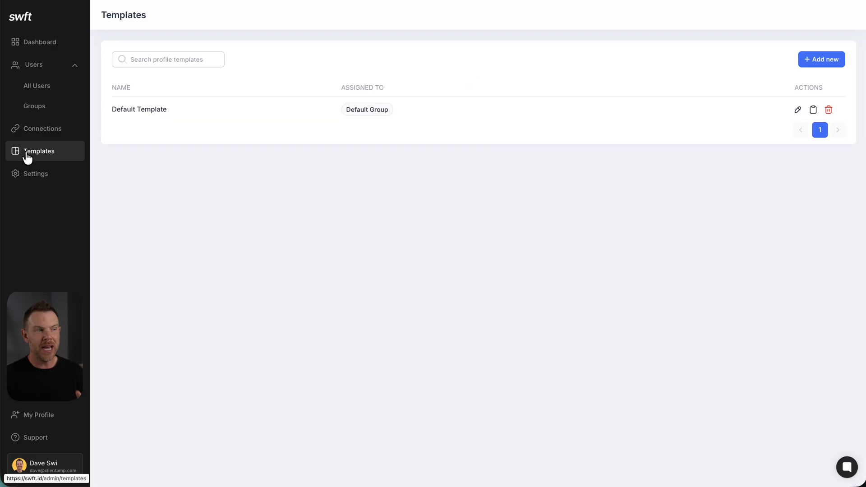
mouse_move(180, 222)
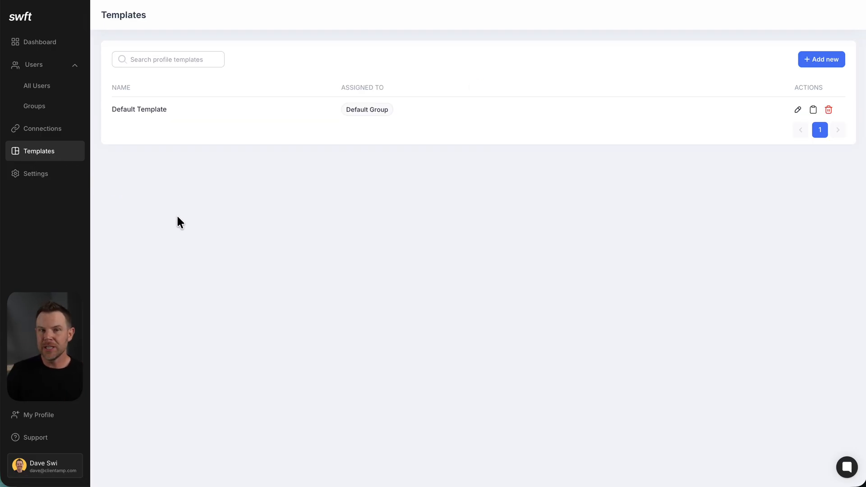
mouse_move(210, 212)
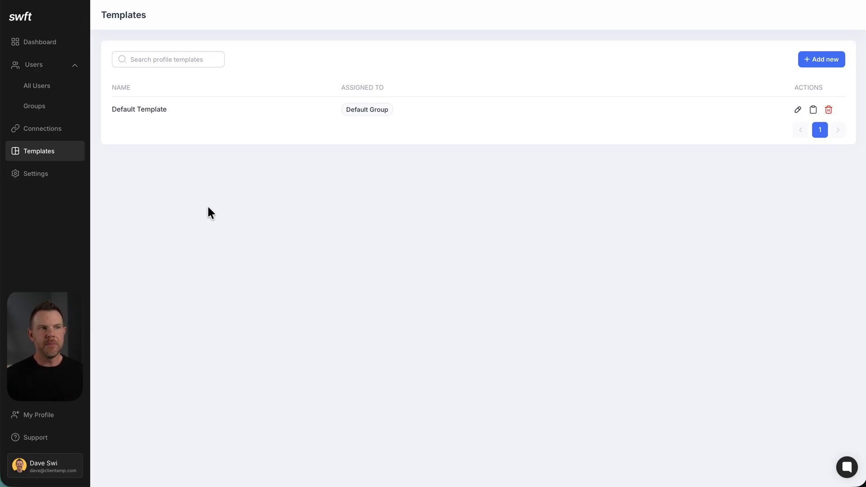
left_click(35, 173)
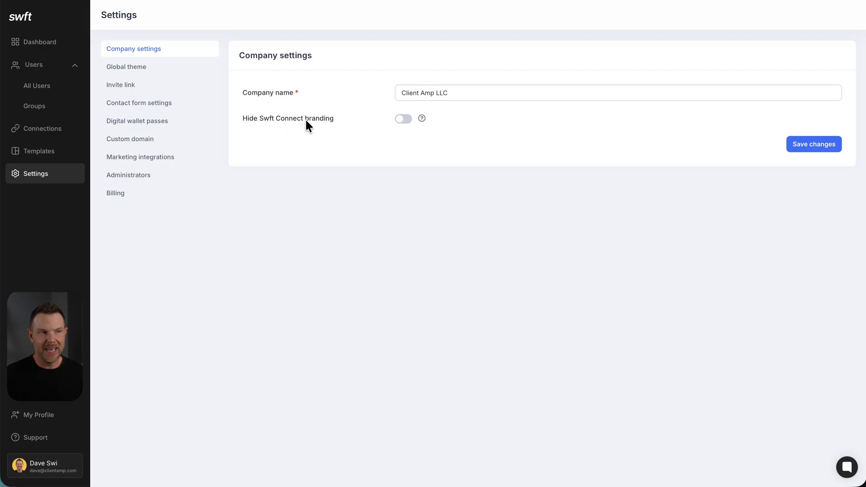
Turn on Hide Swft Connect branding and show the Global theme button settings.
left_click(403, 118)
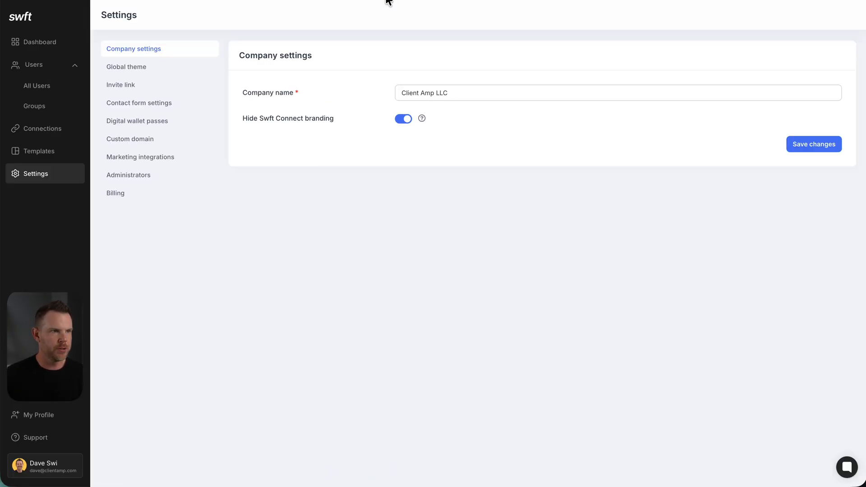
left_click(813, 145)
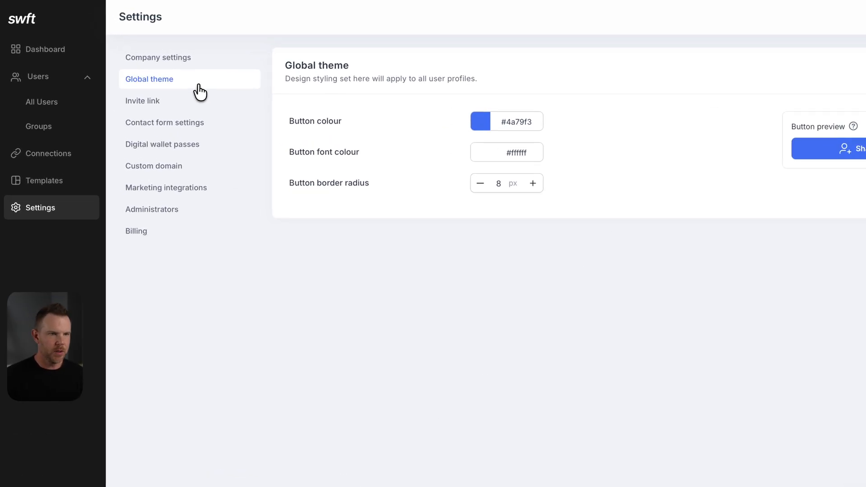
mouse_move(163, 136)
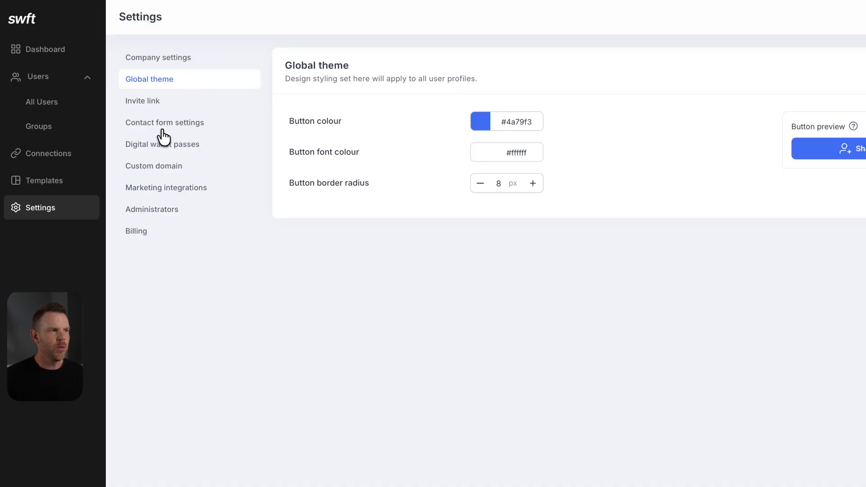
Enable digital wallet passes, then view the Invite link and Custom domain settings.
left_click(162, 144)
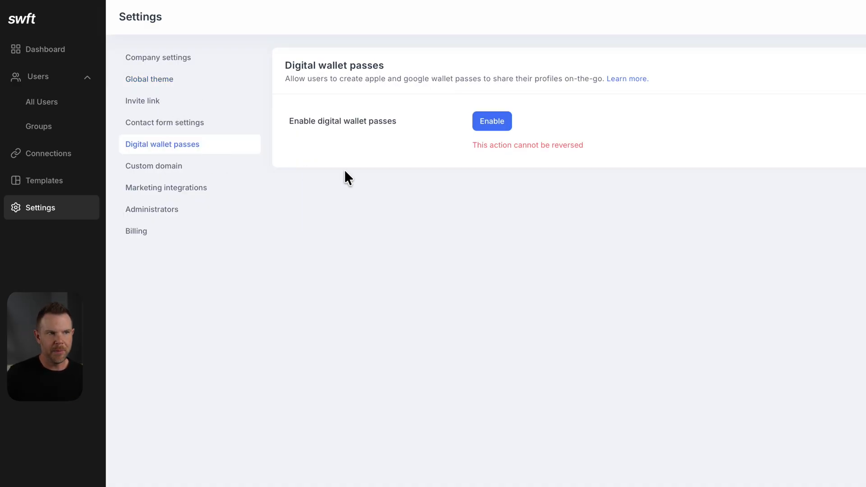
left_click(492, 120)
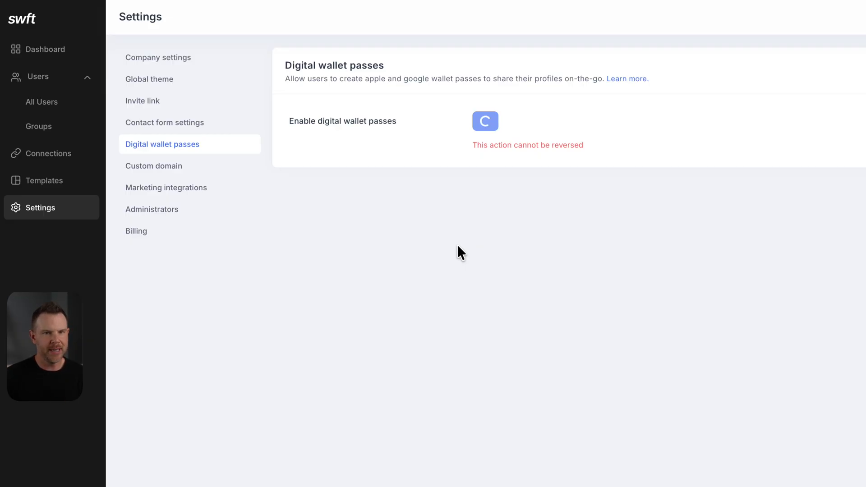
left_click(142, 101)
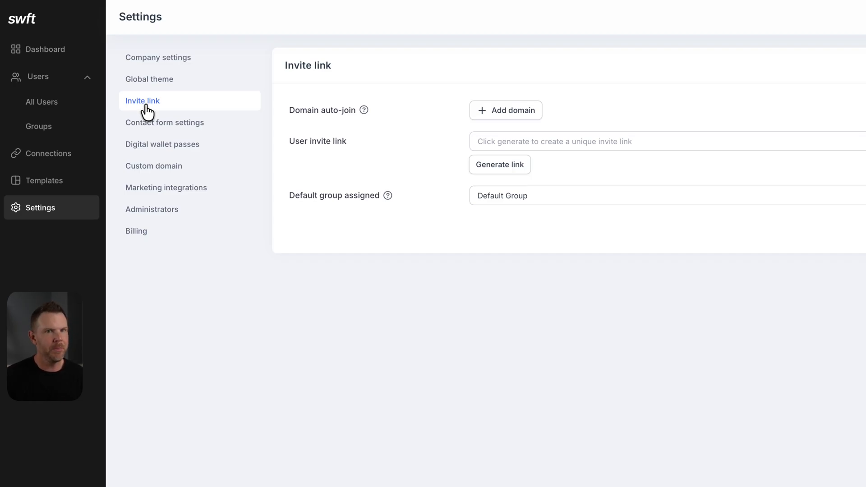
mouse_move(150, 172)
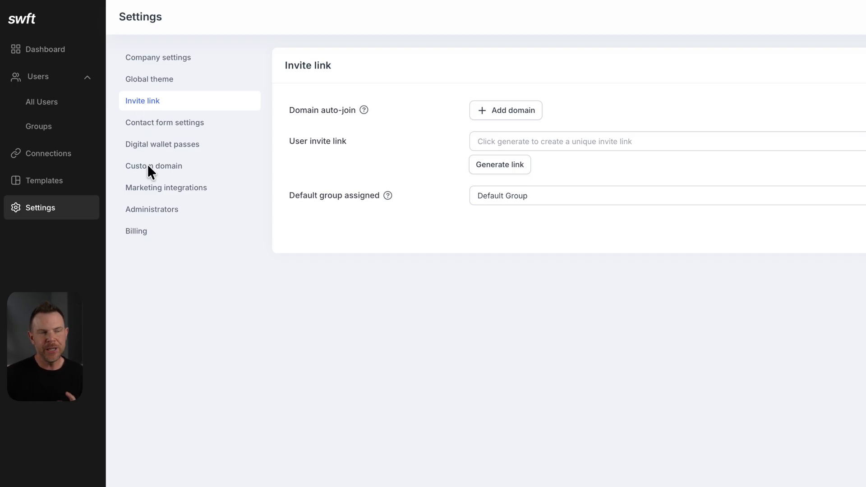
left_click(153, 165)
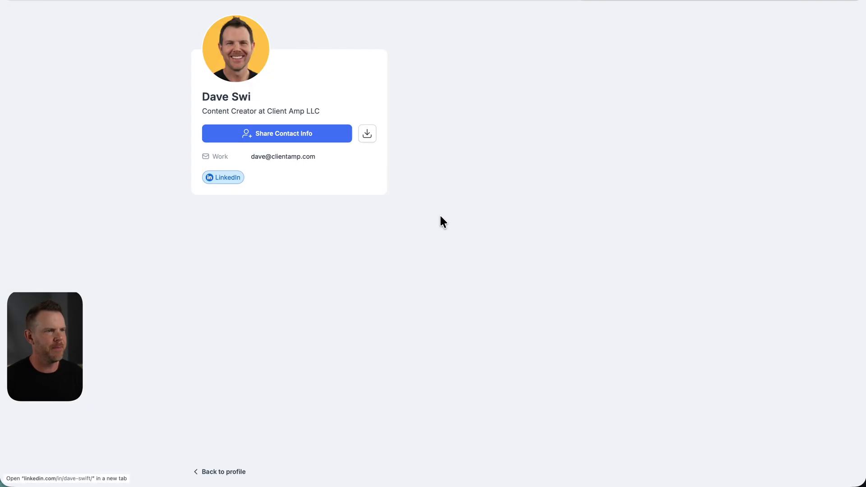
mouse_move(461, 184)
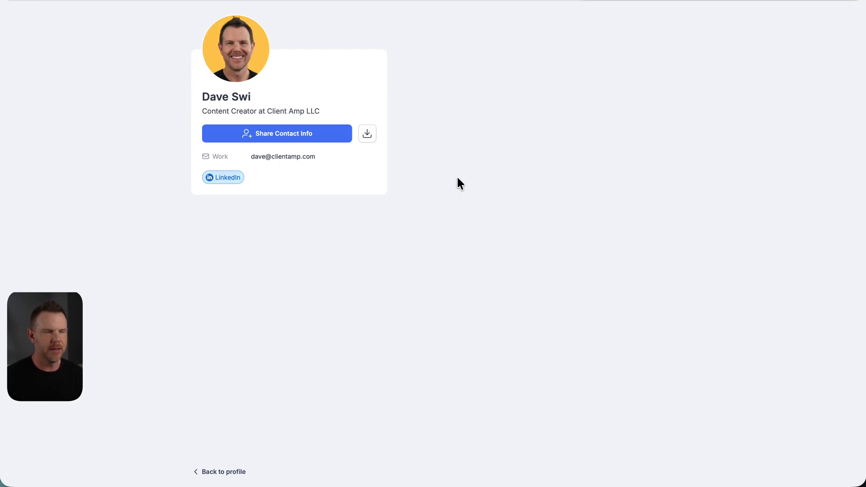
mouse_move(467, 178)
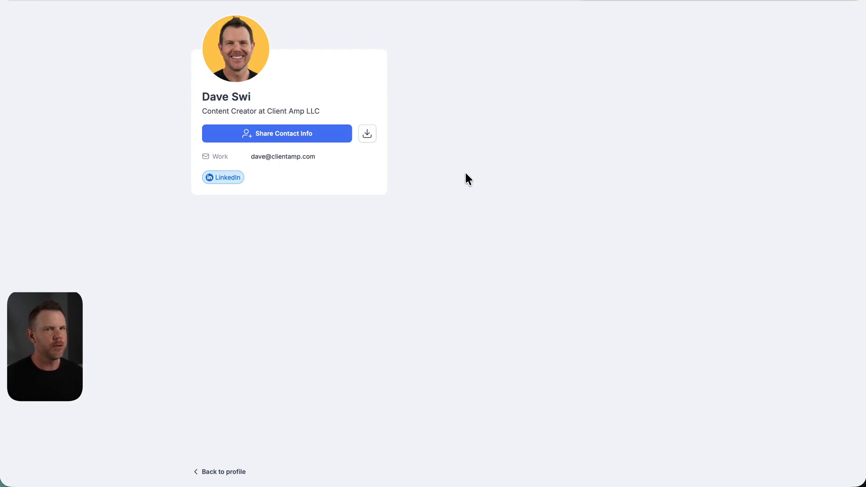
mouse_move(356, 212)
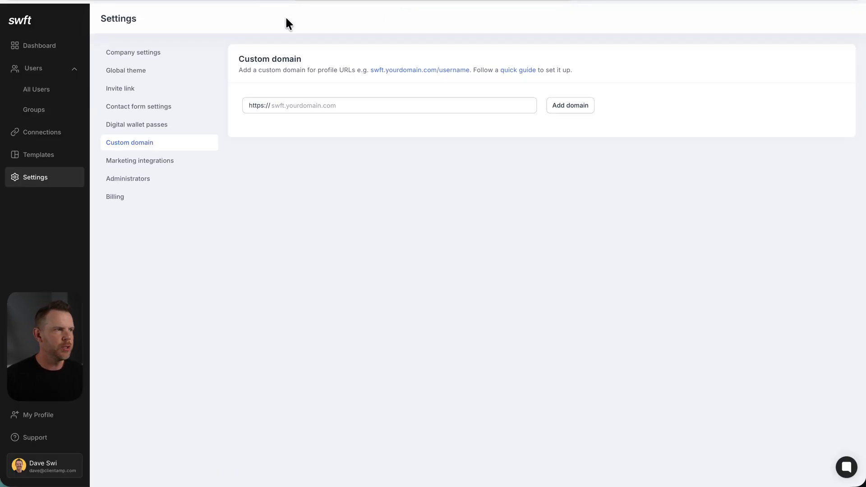
Attempt deleting the Content Creator user, then dismiss the confirmation and DataTables warning.
left_click(37, 89)
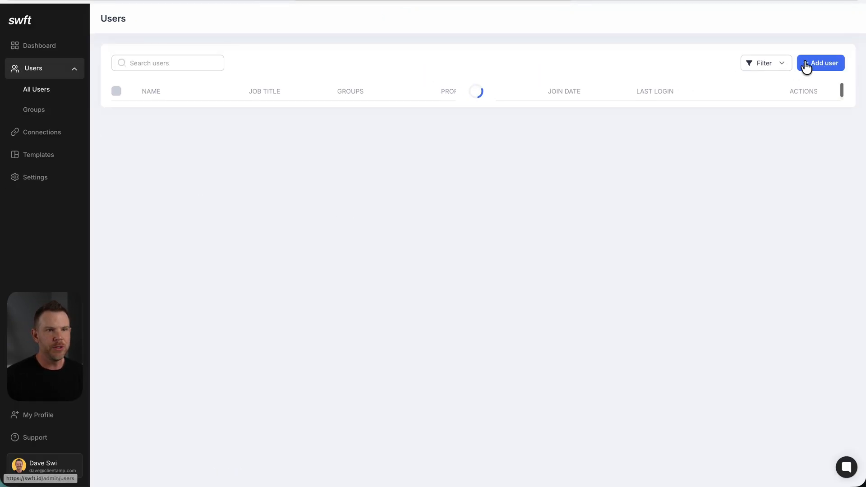
left_click(811, 116)
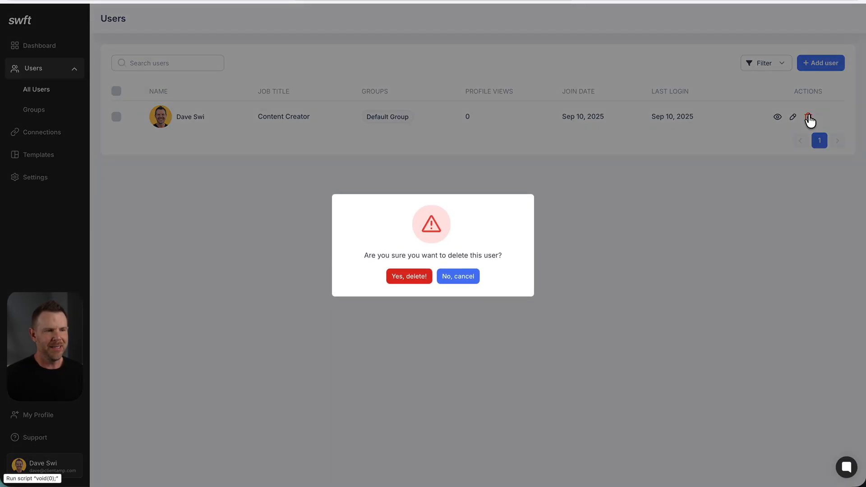
left_click(408, 276)
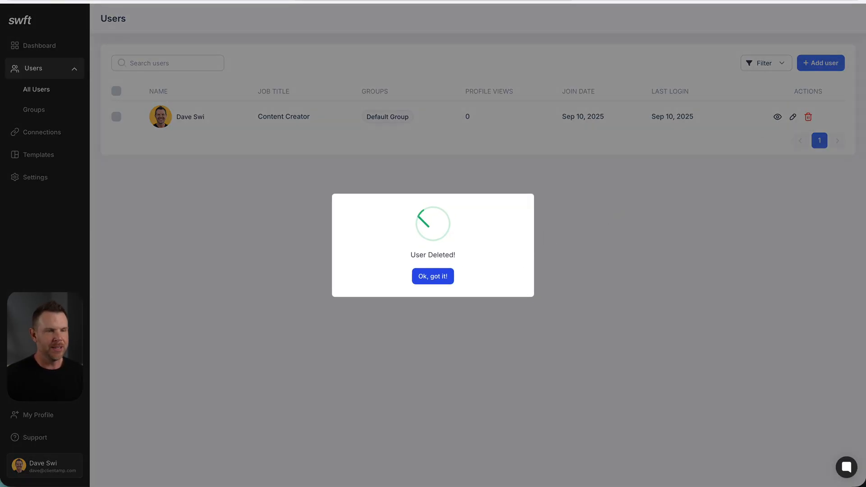
left_click(433, 276)
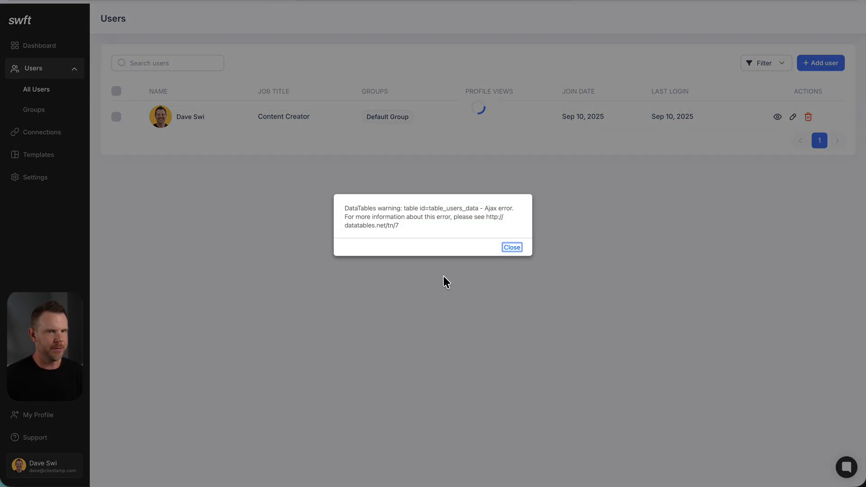
left_click(512, 247)
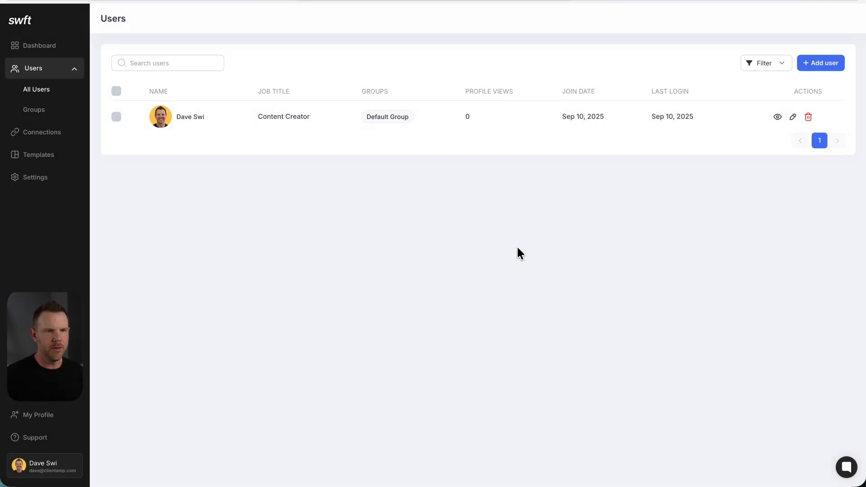
mouse_move(598, 241)
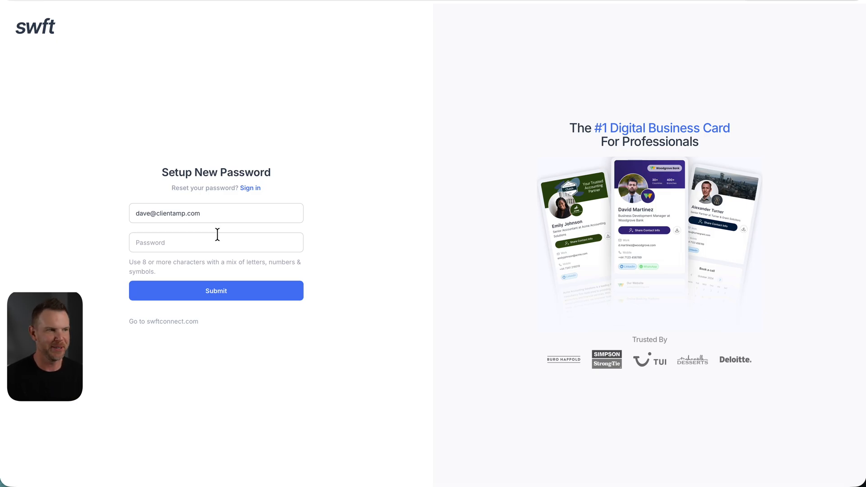
Focus the Password field on the Setup New Password page.
left_click(216, 242)
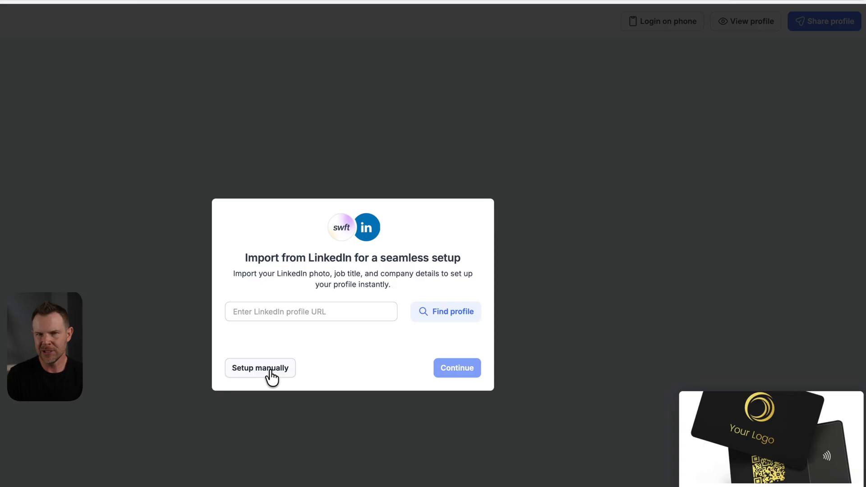
mouse_move(257, 331)
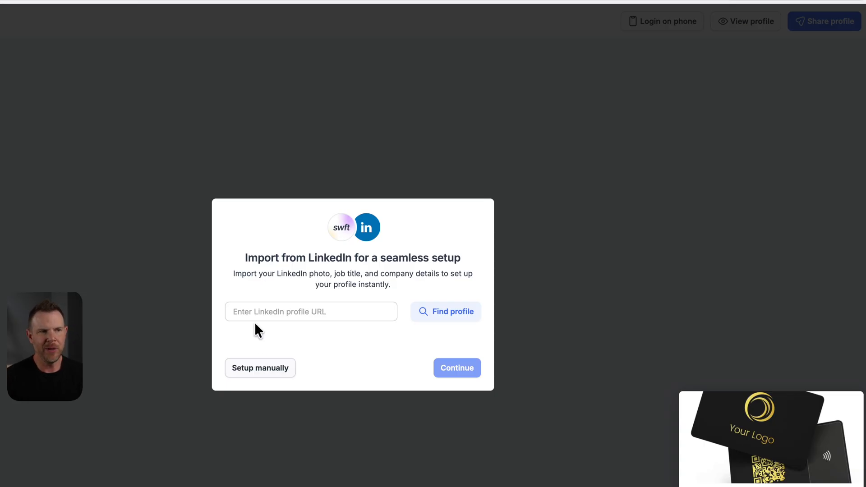
left_click(310, 312)
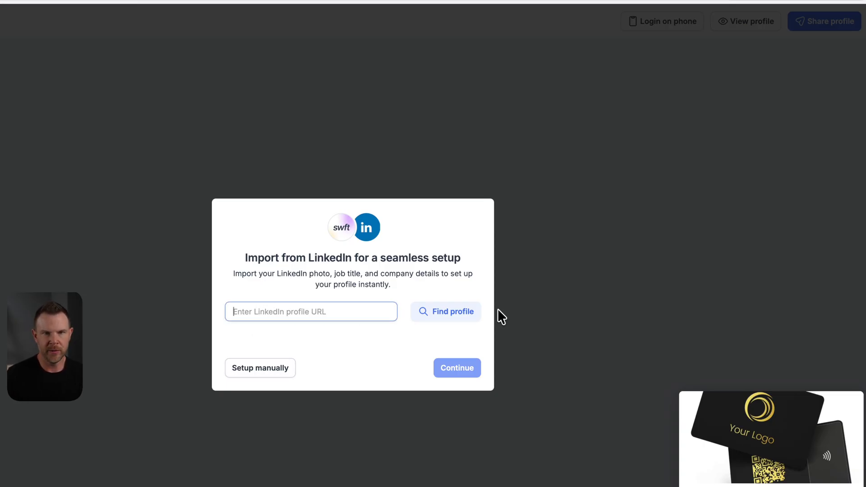
type("http://linkedin.com/in/dave-swift/")
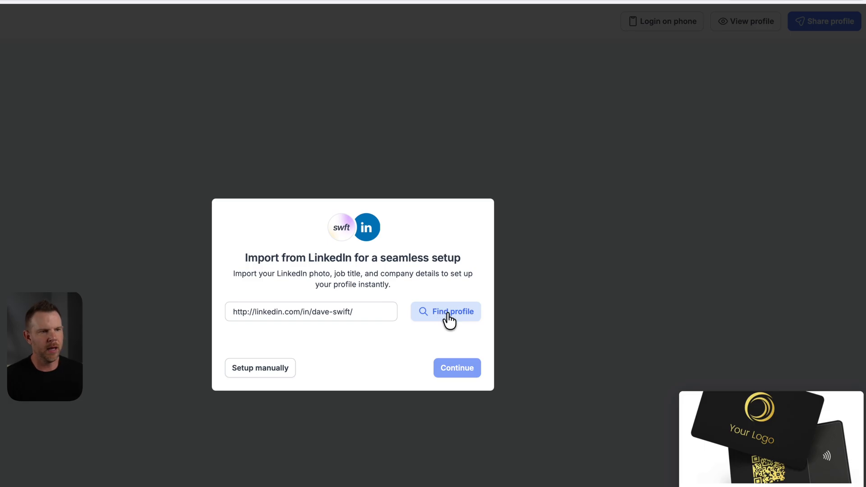
left_click(445, 311)
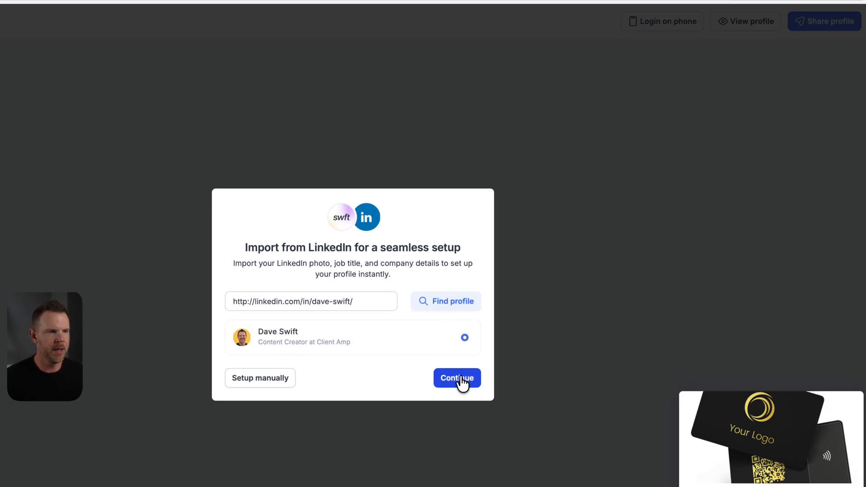
left_click(456, 379)
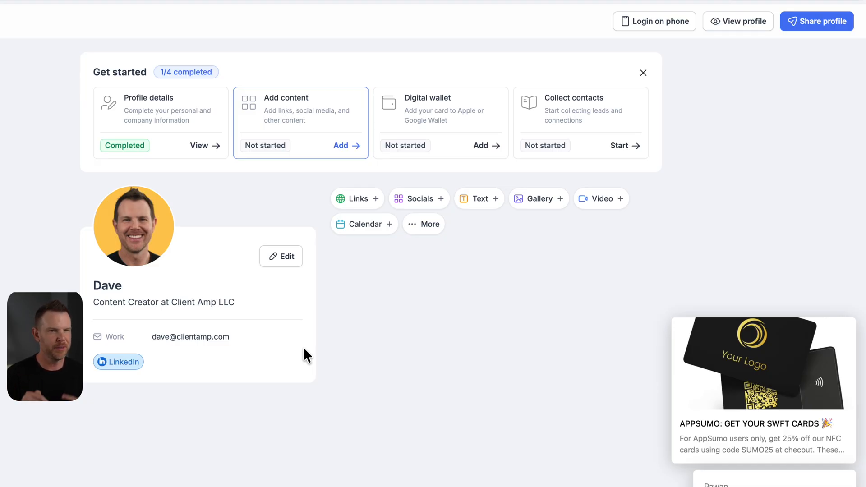
Preview the public card, return to editing, and add a Website links section.
left_click(739, 21)
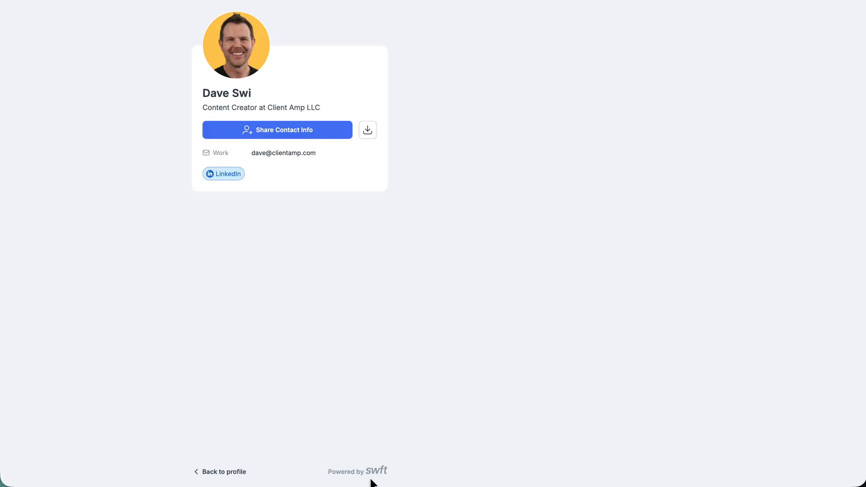
left_click(225, 473)
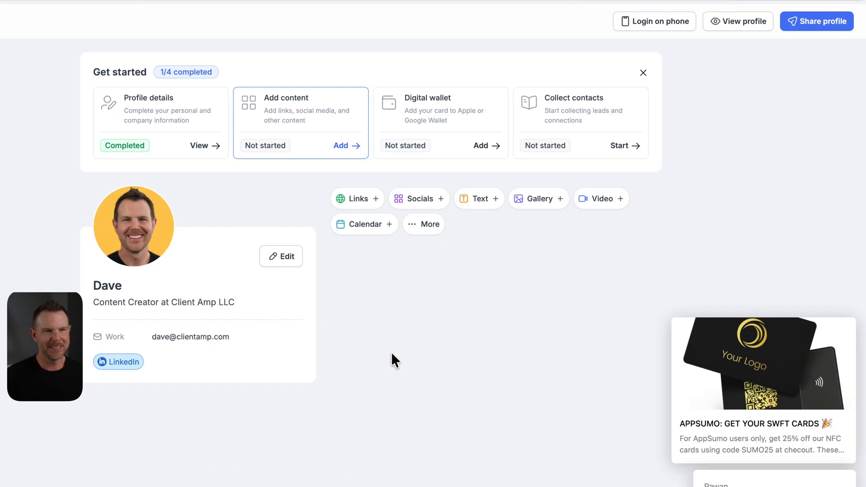
mouse_move(390, 351)
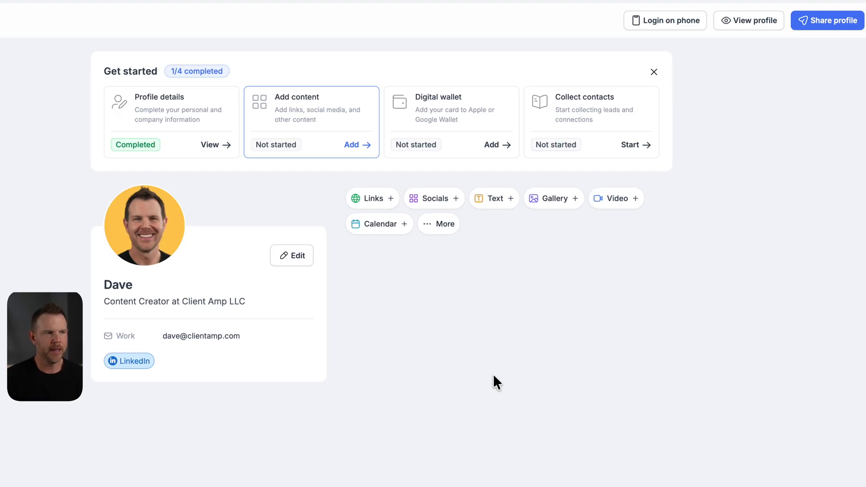
mouse_move(121, 264)
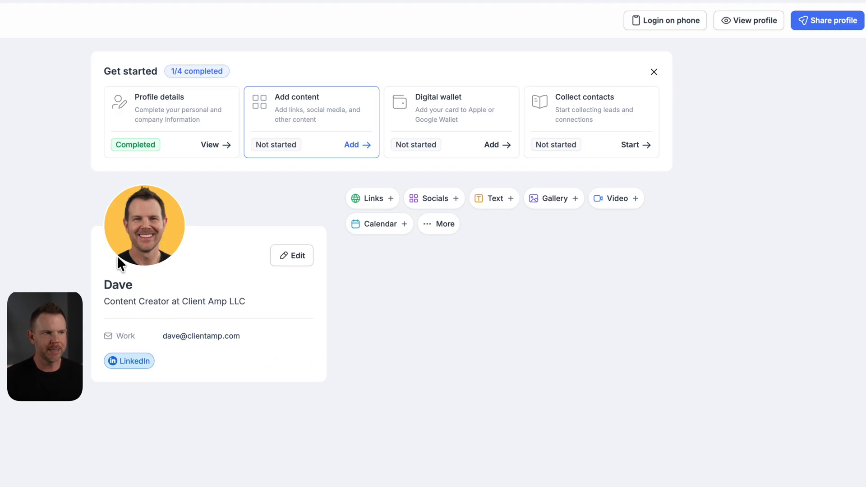
mouse_move(103, 313)
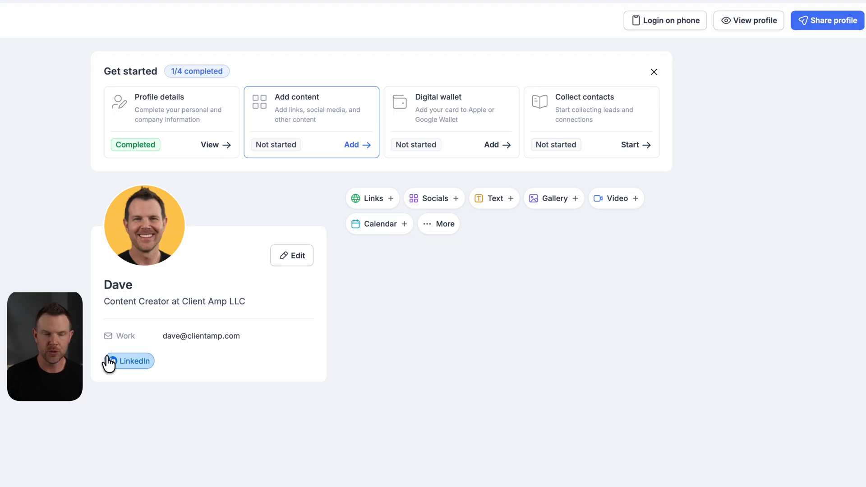
mouse_move(221, 351)
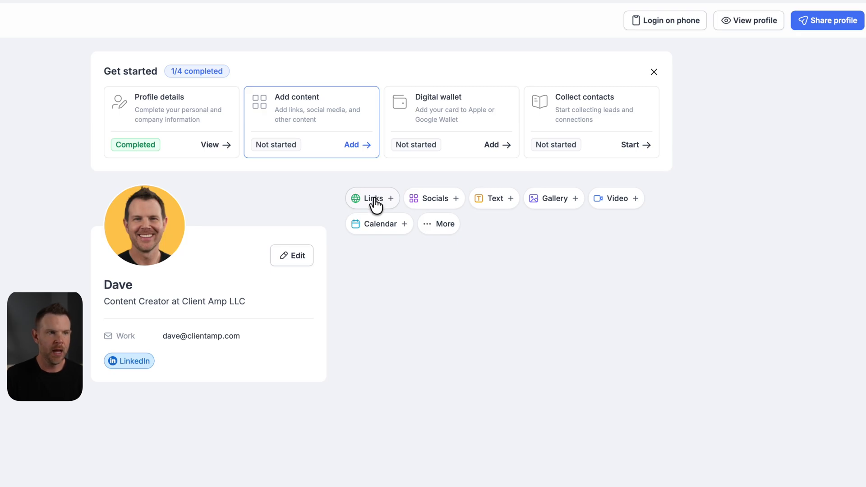
left_click(372, 199)
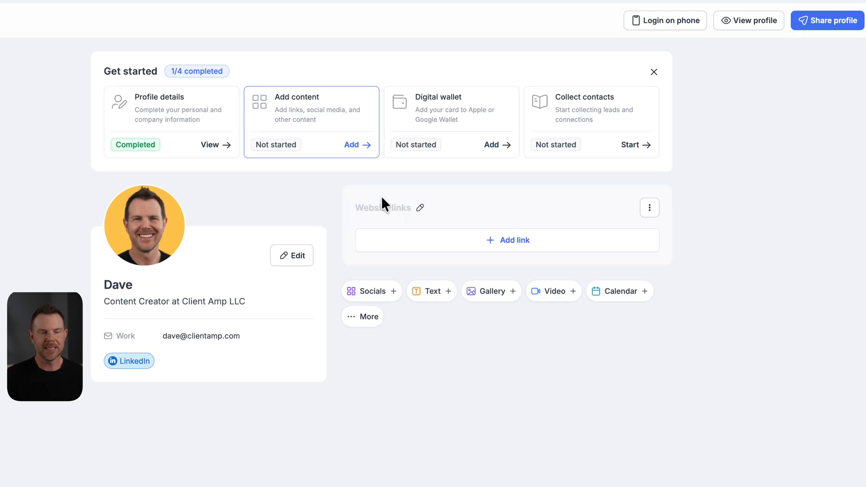
mouse_move(369, 222)
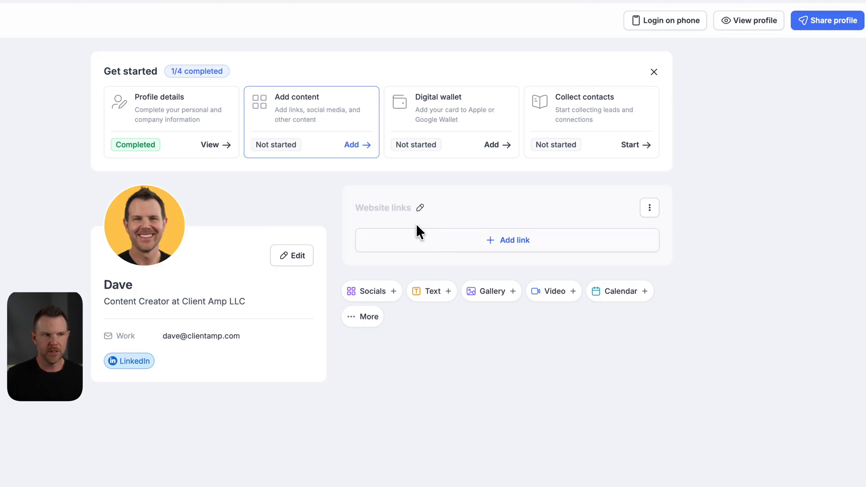
mouse_move(420, 211)
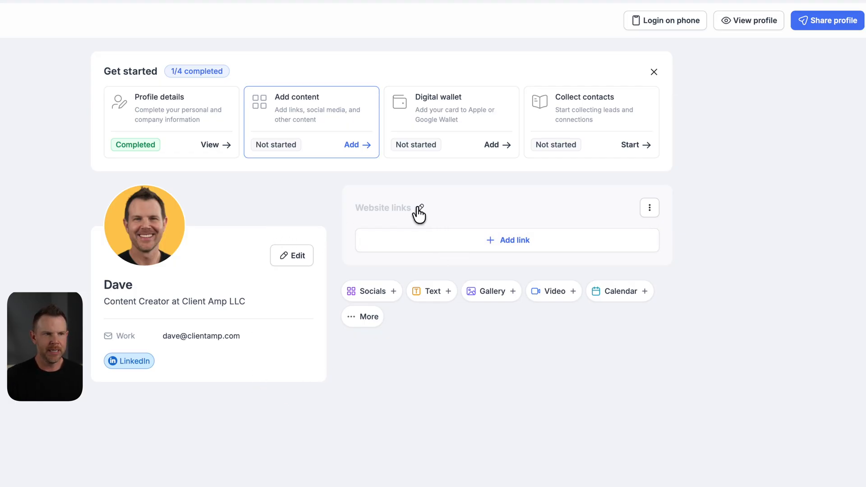
Rename the links section heading to 'WWW' and show the heading.
left_click(420, 209)
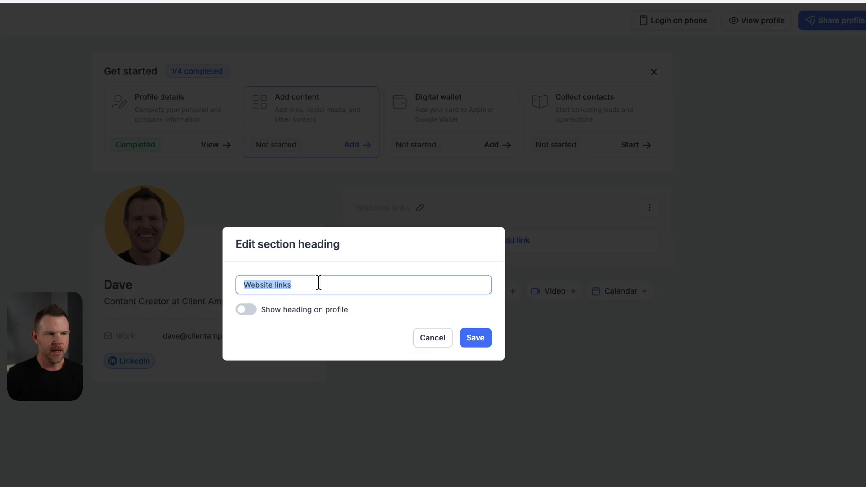
type("WWW")
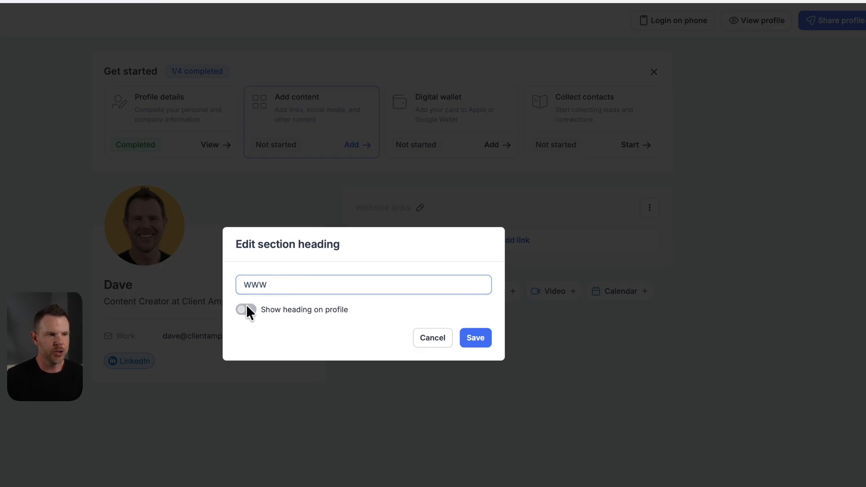
left_click(475, 338)
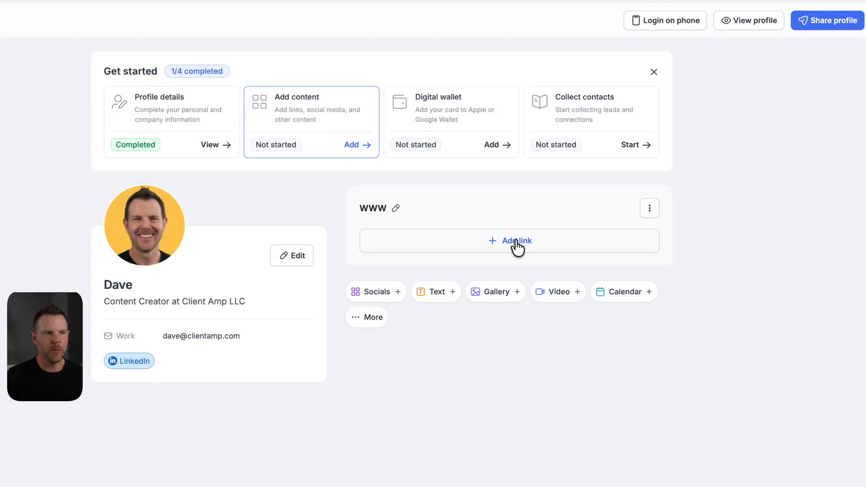
Add My WordPress Agency and Reviews & Tutorials links, then add a Social links section.
left_click(509, 240)
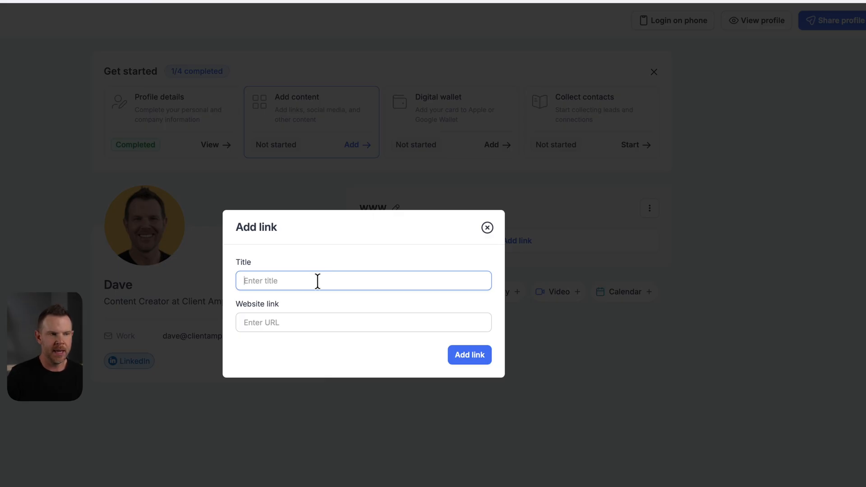
type("WordPress Agency:")
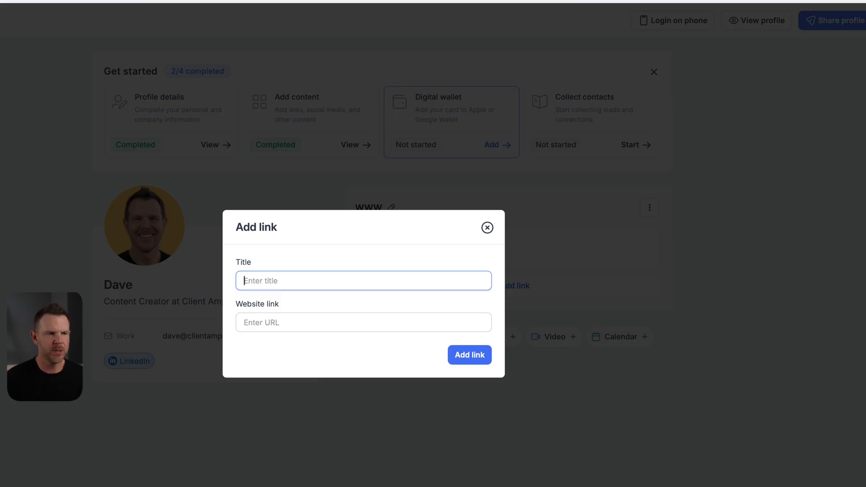
type("Reviews & Tutorials")
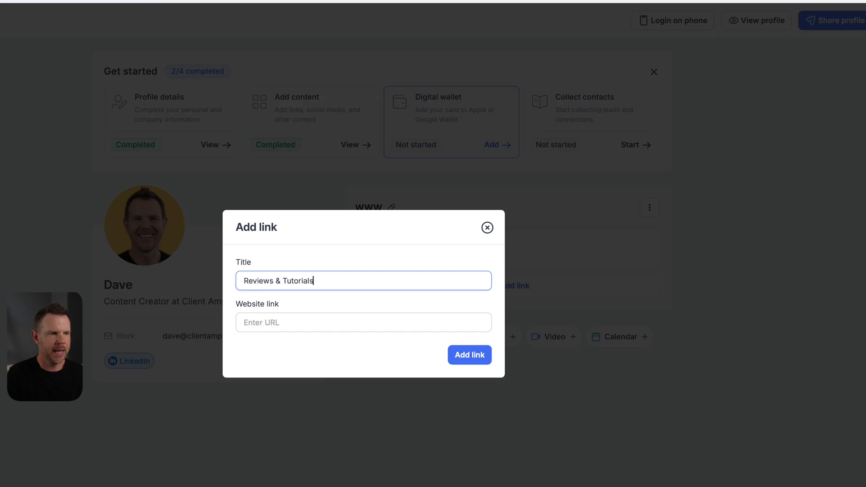
type("daveswift.c")
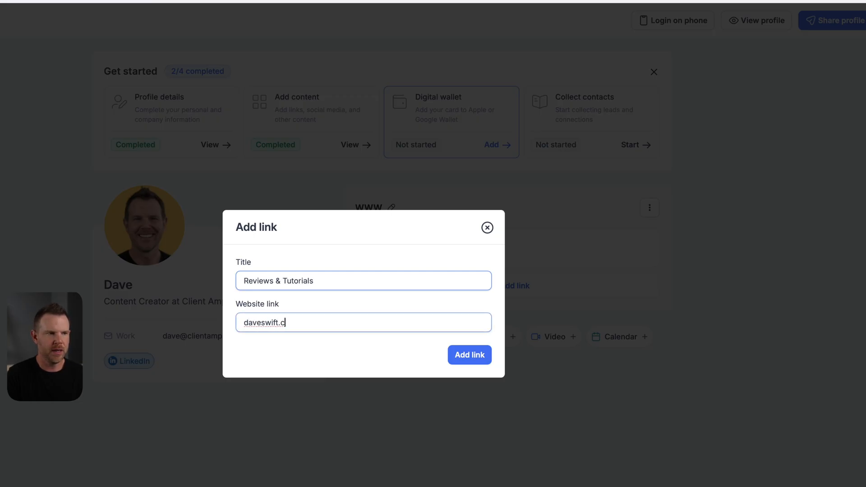
left_click(469, 355)
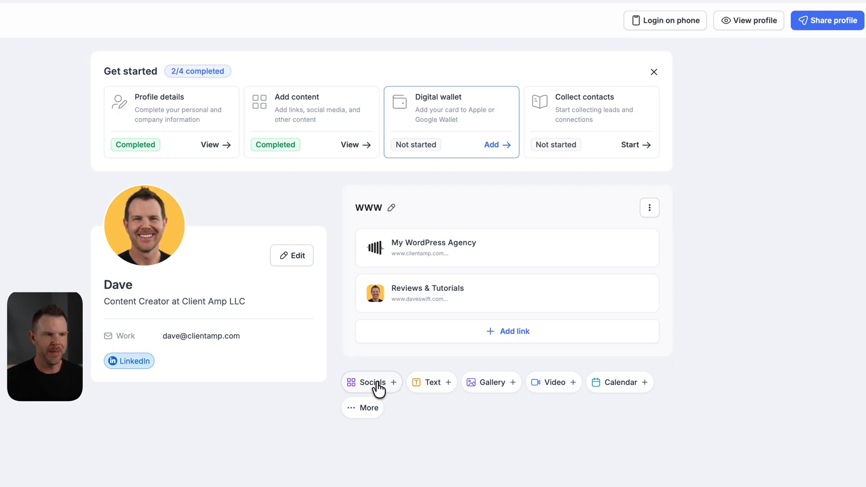
left_click(371, 382)
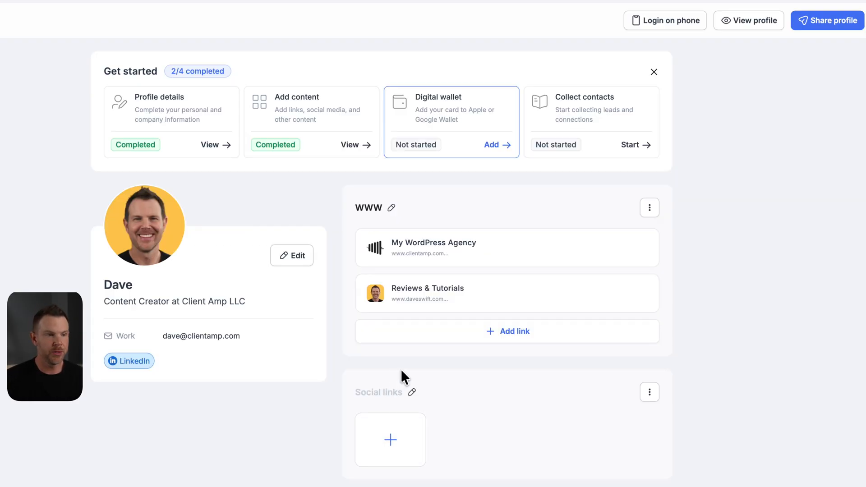
Add YouTube, Facebook and X social icons and remove the empty Text section.
left_click(390, 440)
type("http://facebook.com/realdaveswift")
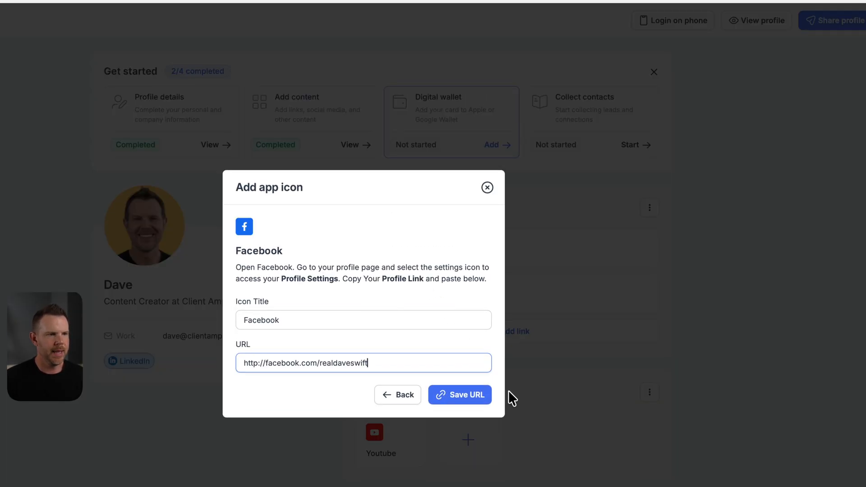
left_click(460, 396)
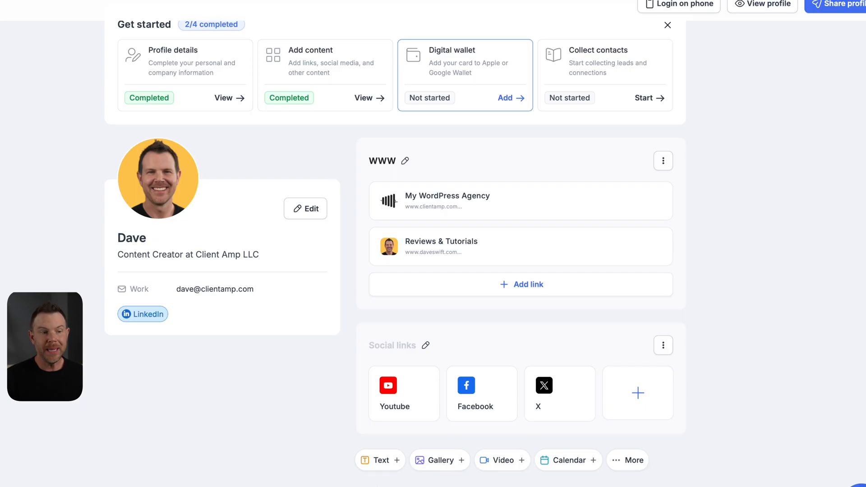
mouse_move(381, 461)
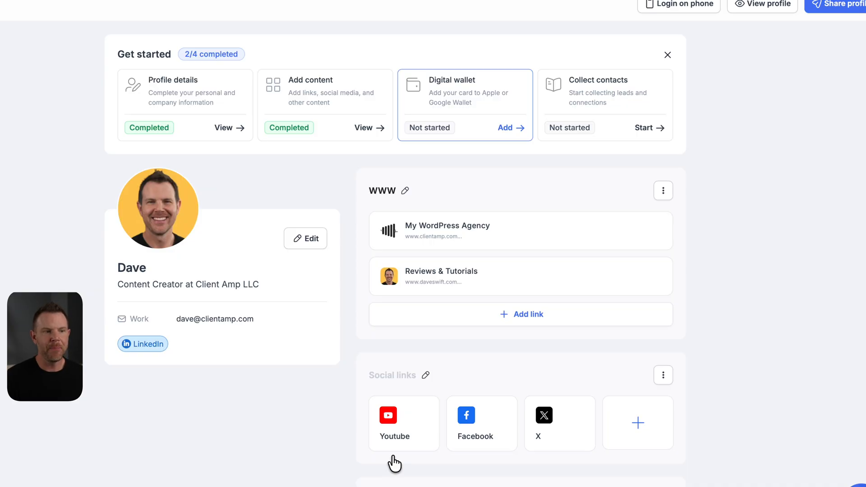
scroll("down", 3)
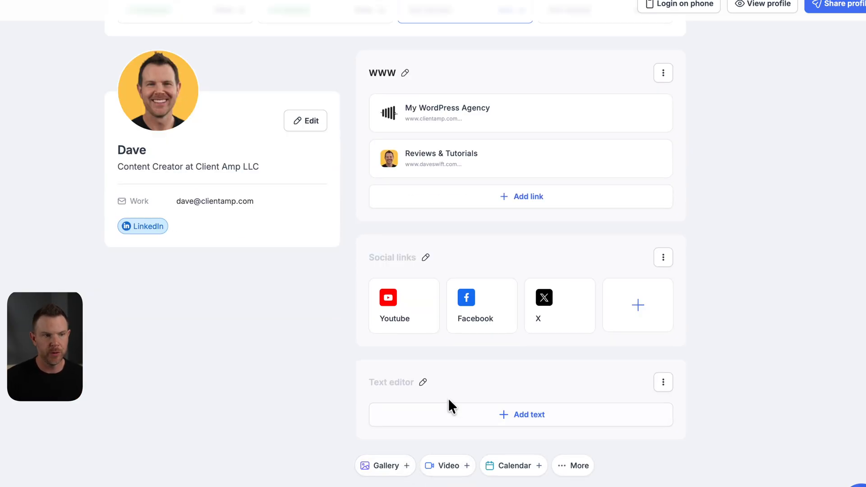
left_click(663, 382)
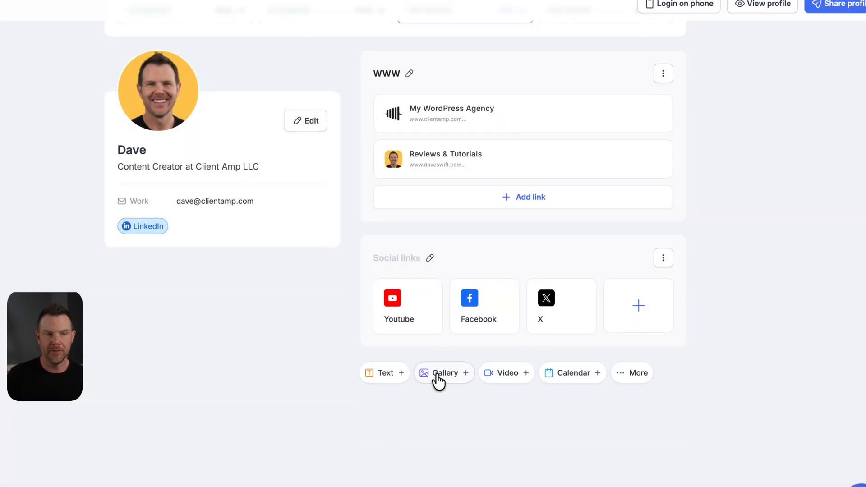
Add a photo gallery section and close the Add photo dialog.
left_click(443, 373)
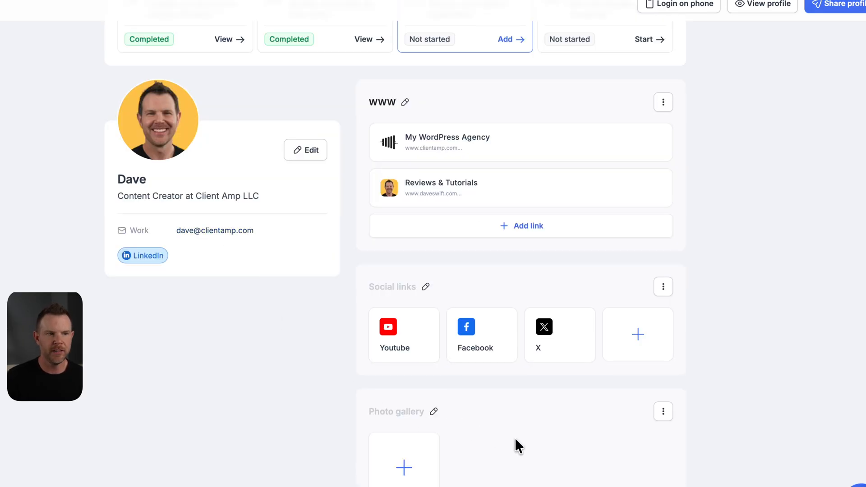
left_click(403, 468)
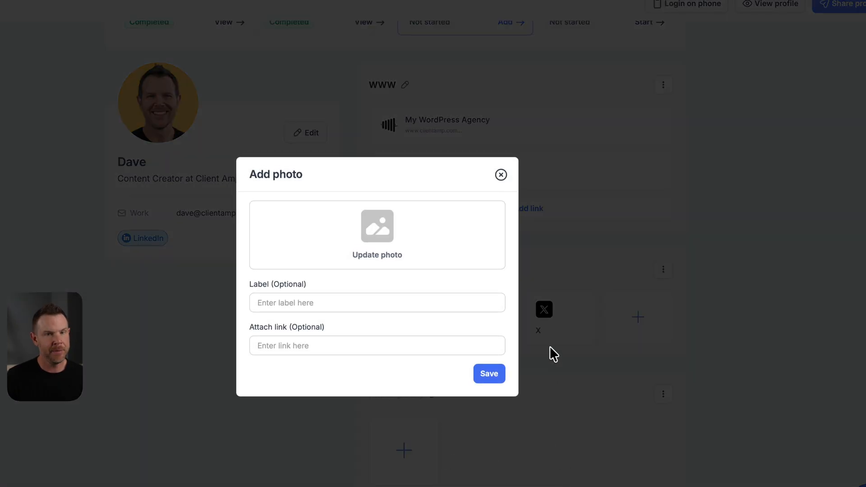
mouse_move(542, 354)
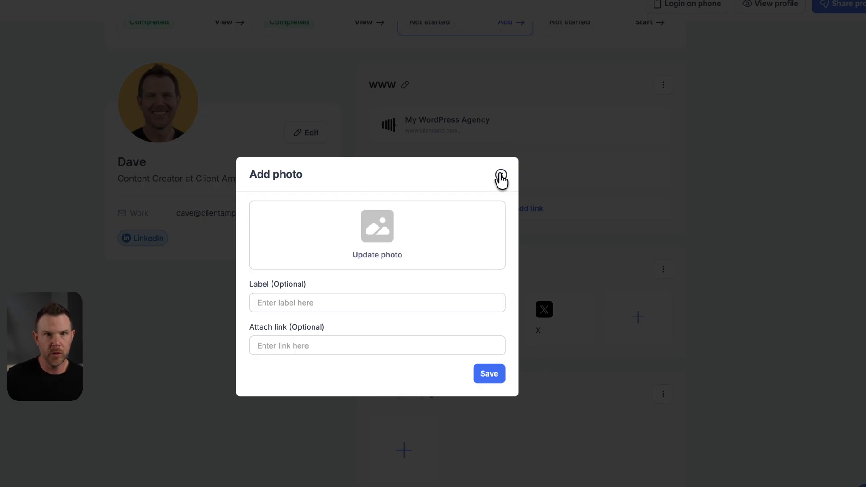
left_click(501, 177)
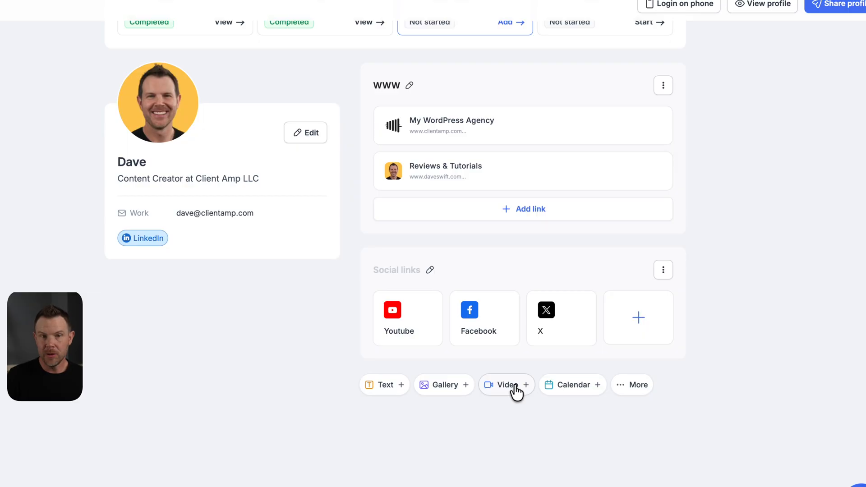
left_click(505, 384)
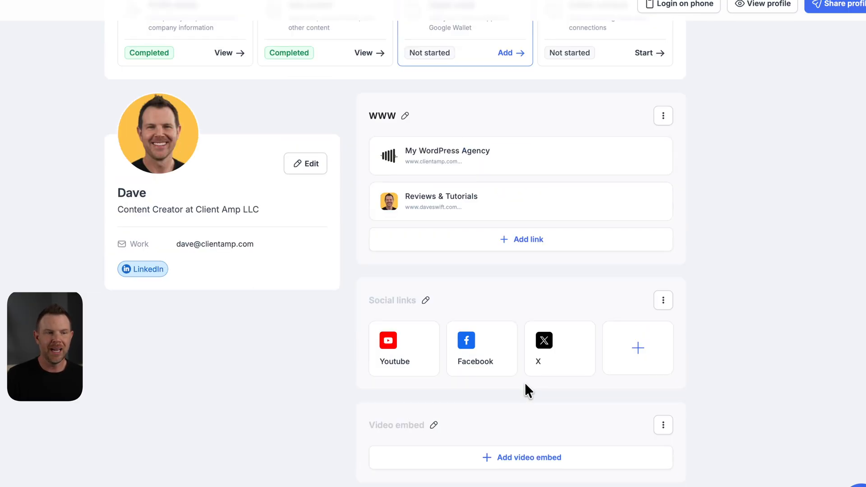
left_click(528, 458)
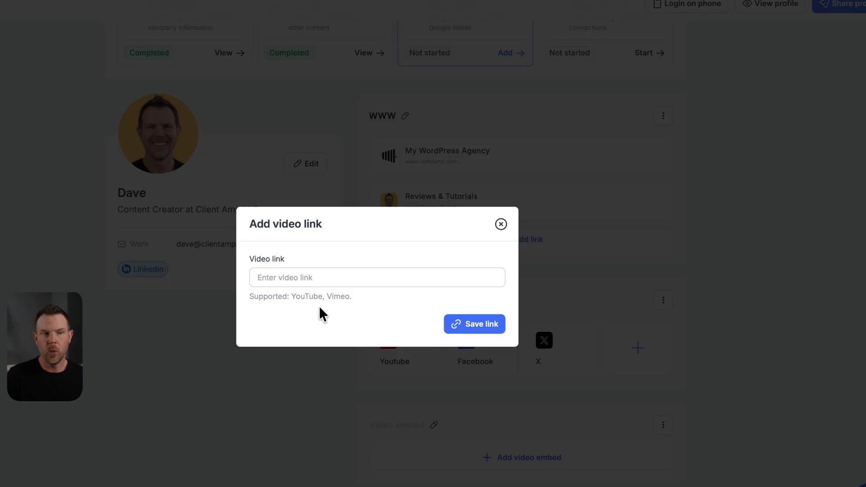
left_click(377, 278)
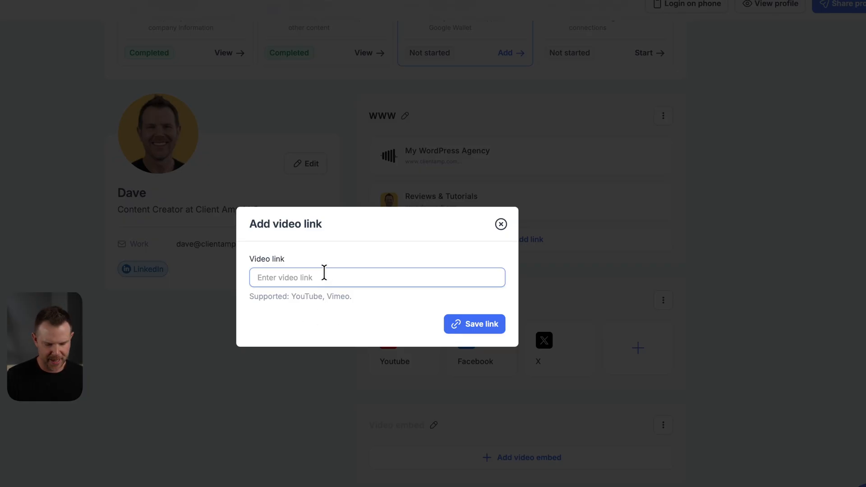
type("https://youtu.be/nW0Y9IM7_EQ")
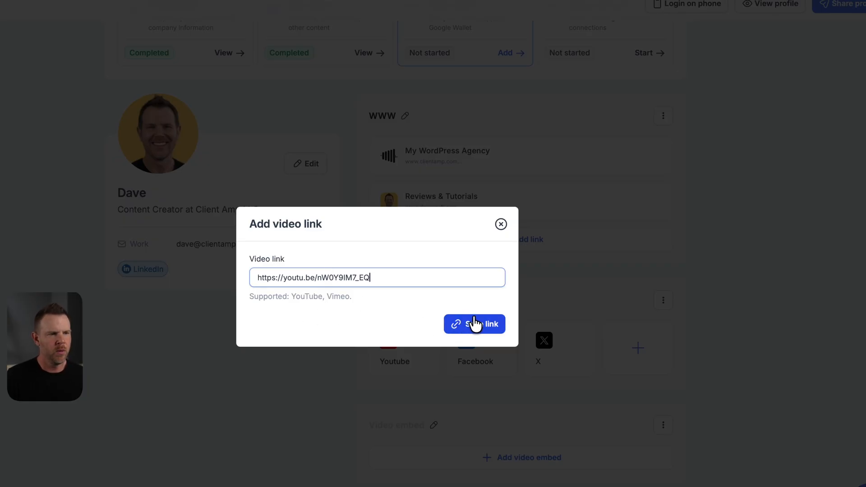
left_click(474, 324)
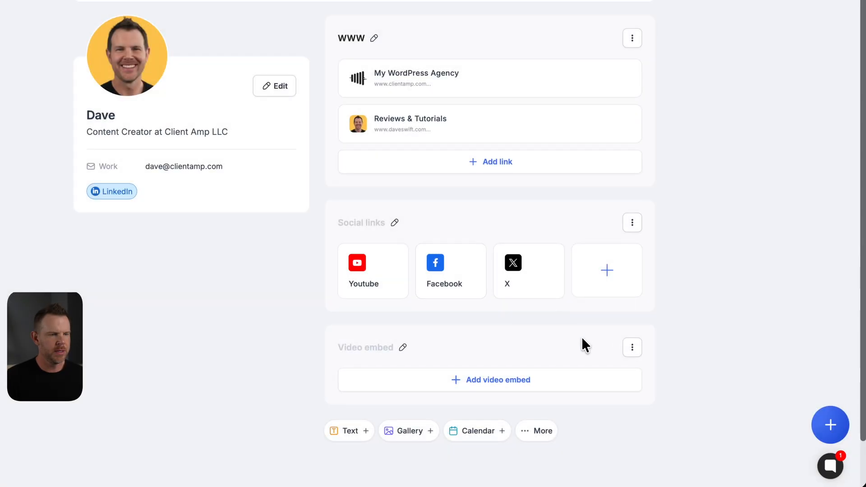
scroll("down", 3)
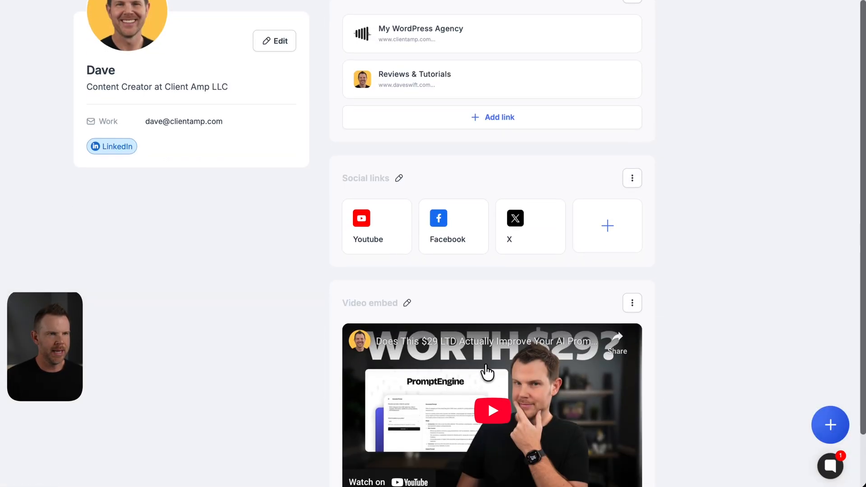
scroll("down", 3)
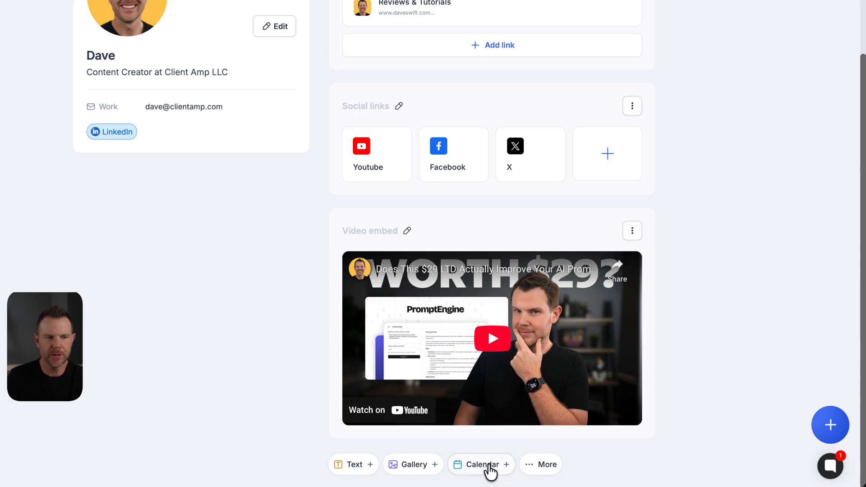
left_click(482, 464)
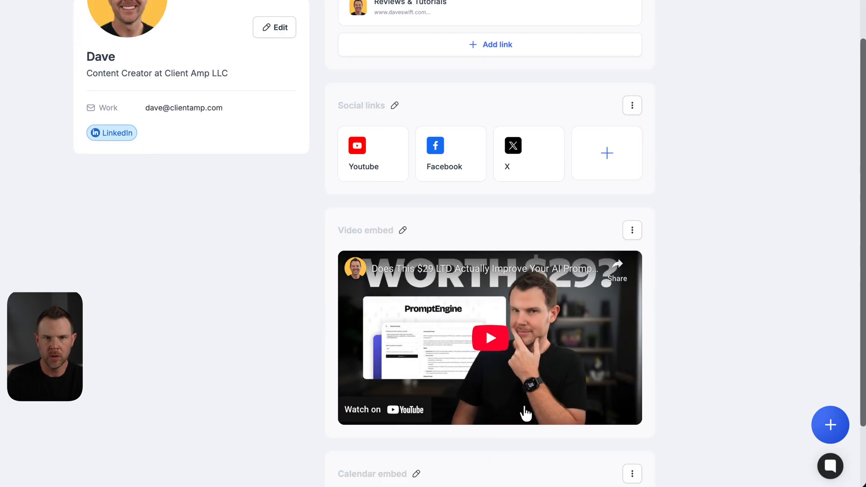
scroll("down", 3)
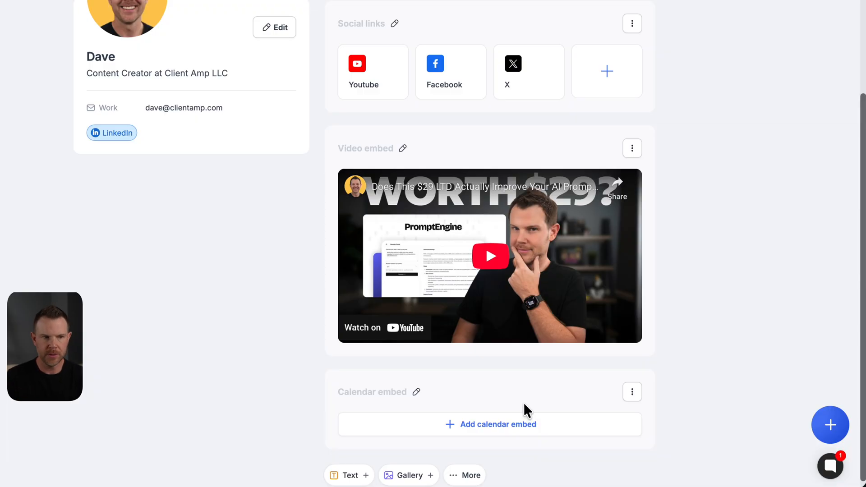
left_click(490, 424)
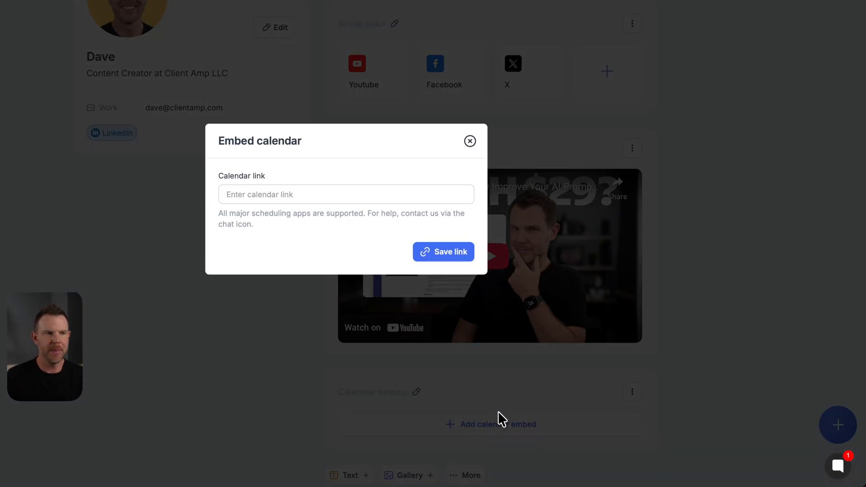
left_click(346, 194)
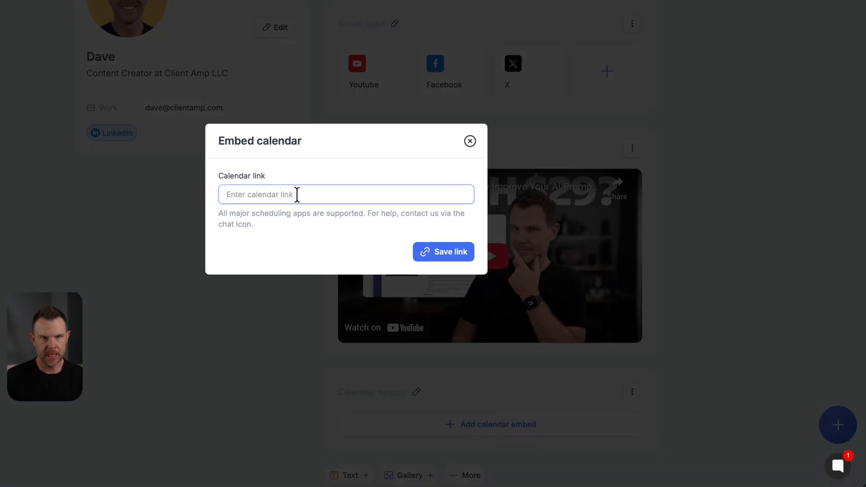
type("https://tidycal.com/1kxwk93")
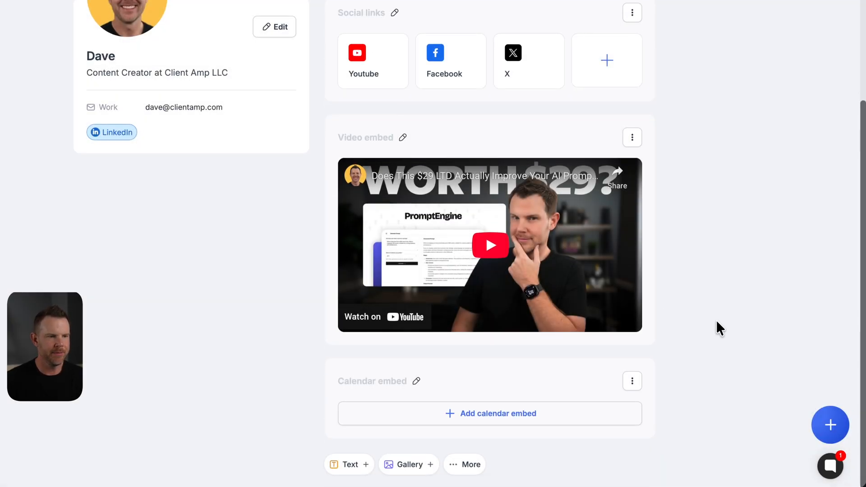
scroll("down", 3)
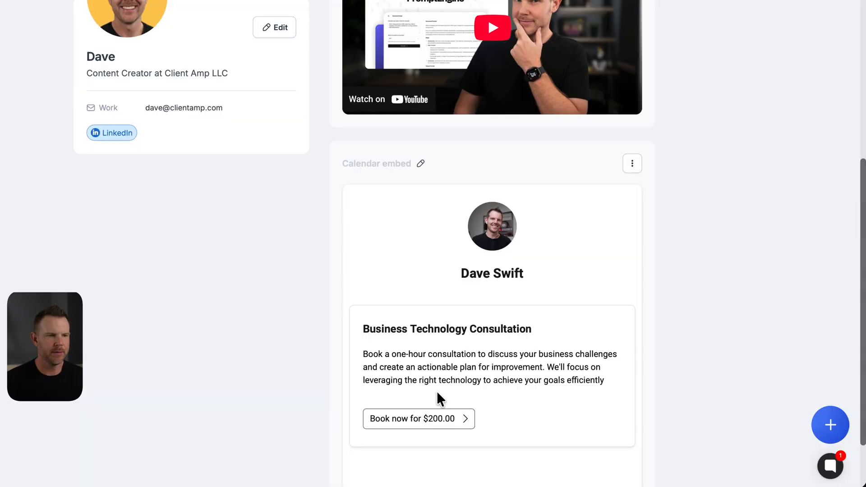
mouse_move(608, 315)
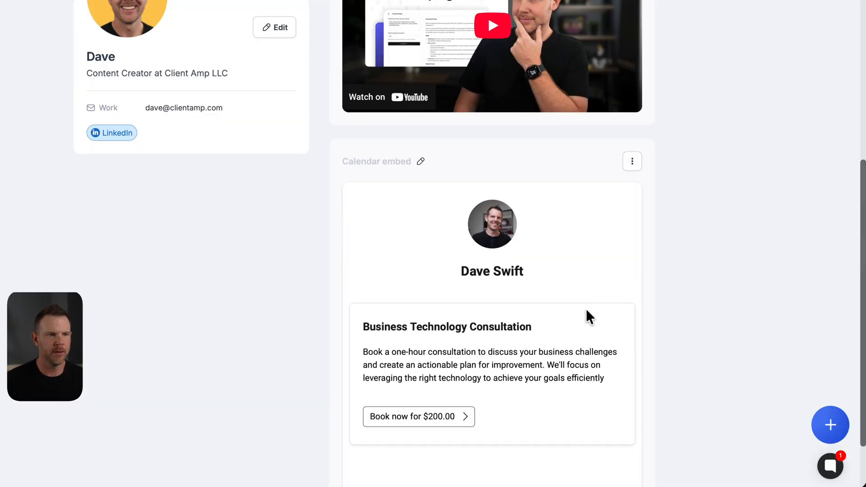
scroll("down", 3)
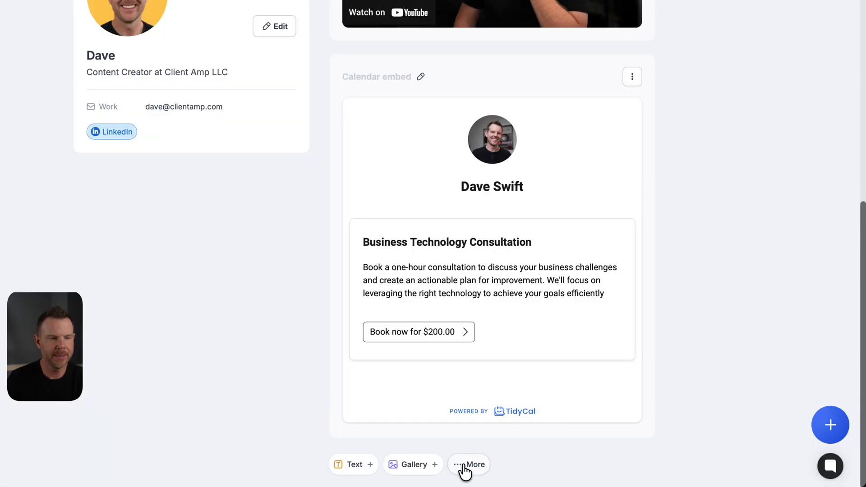
left_click(469, 464)
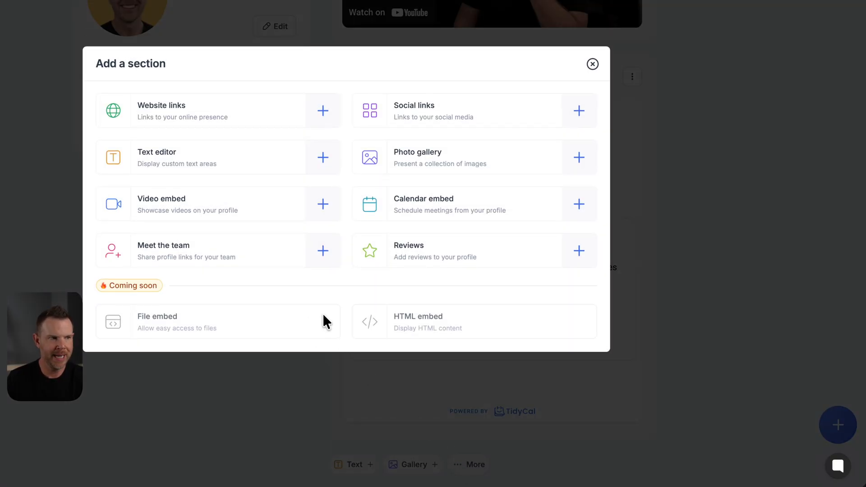
mouse_move(161, 275)
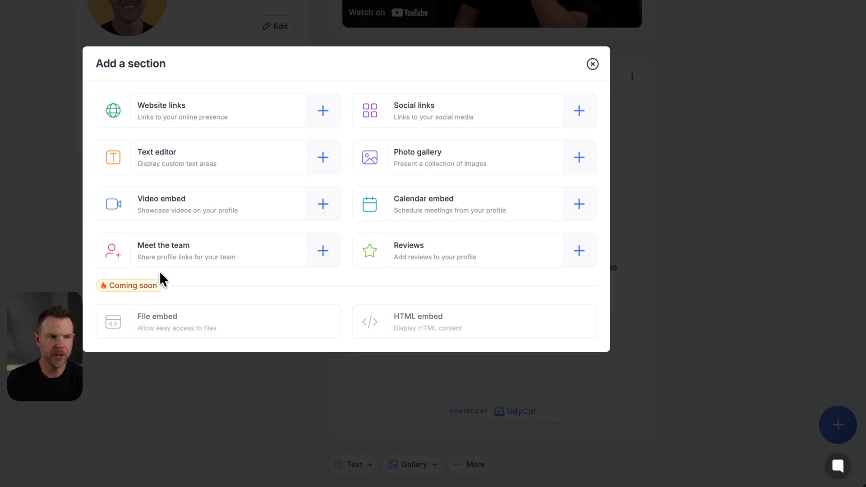
mouse_move(433, 272)
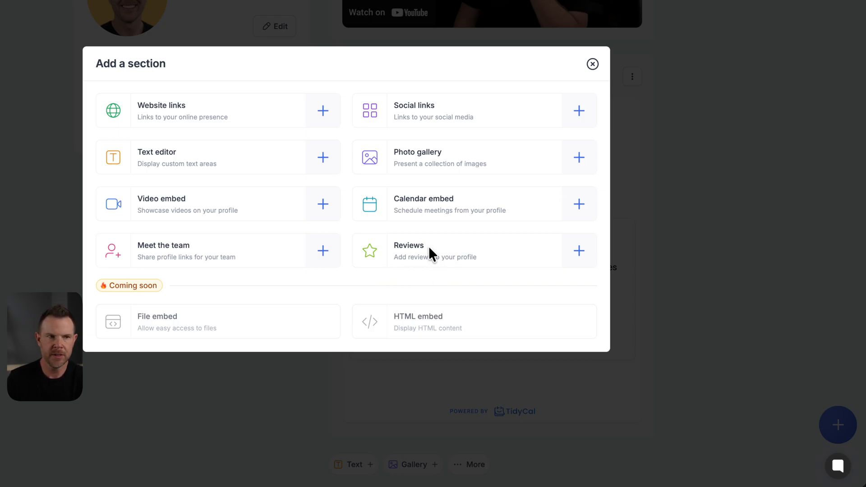
mouse_move(283, 276)
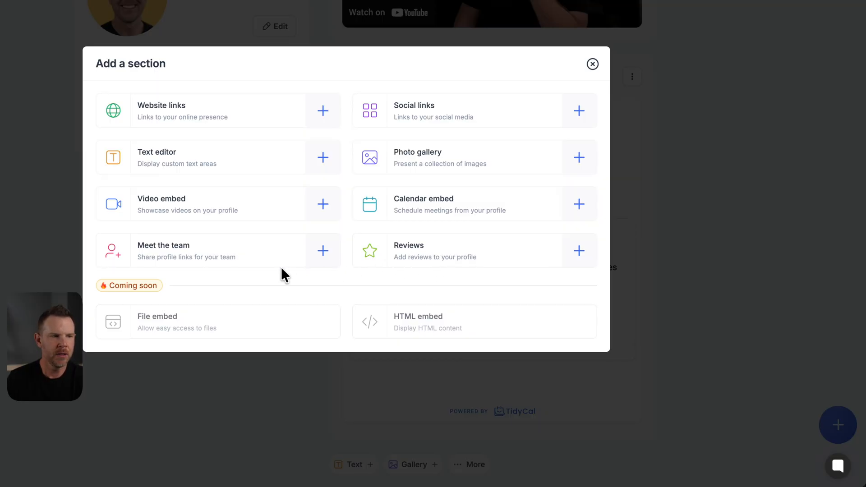
mouse_move(151, 342)
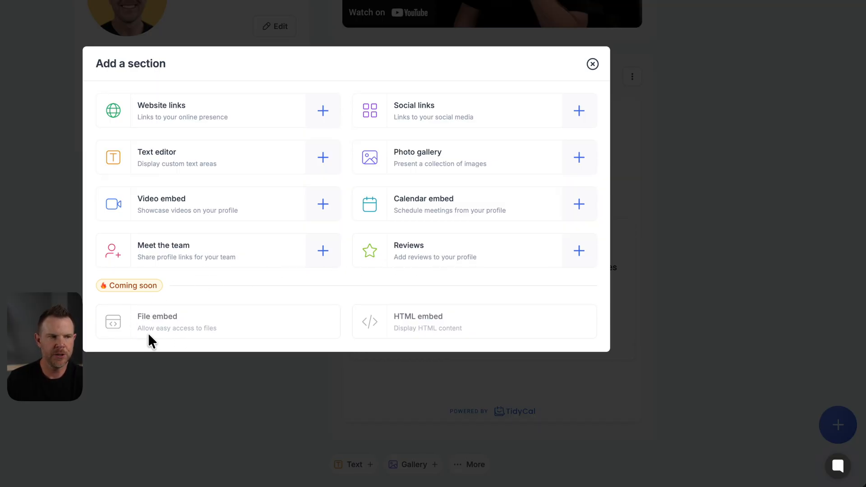
mouse_move(419, 342)
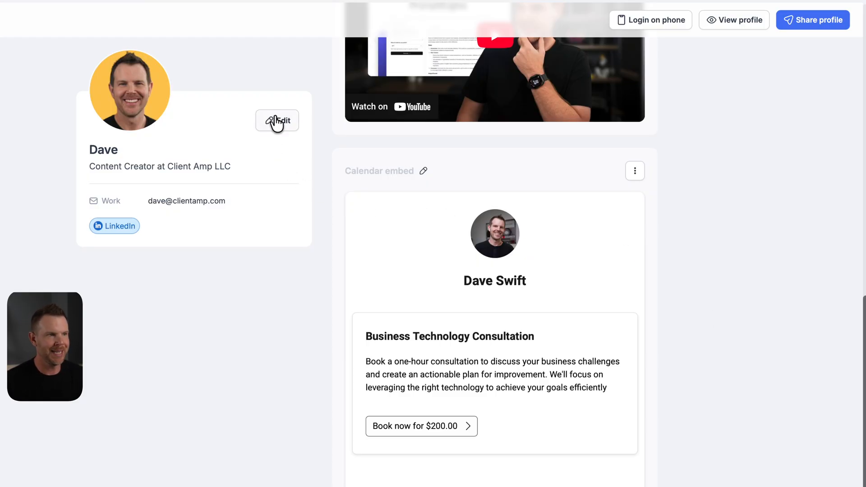
left_click(277, 120)
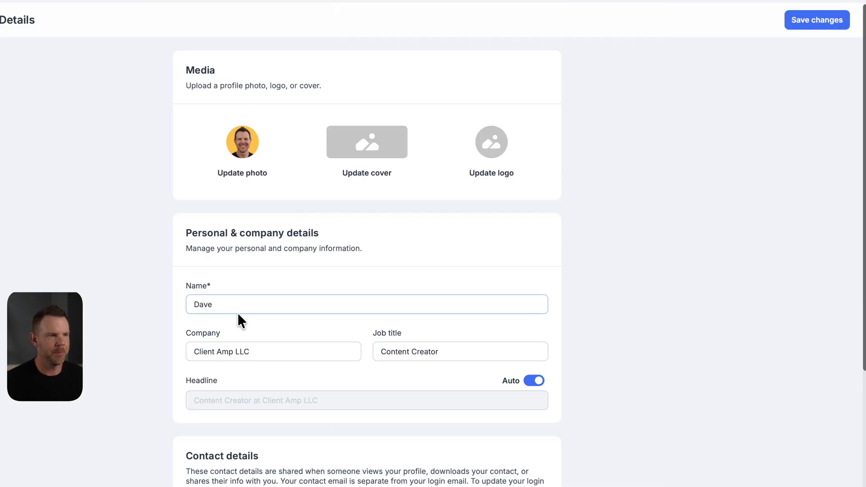
type("S")
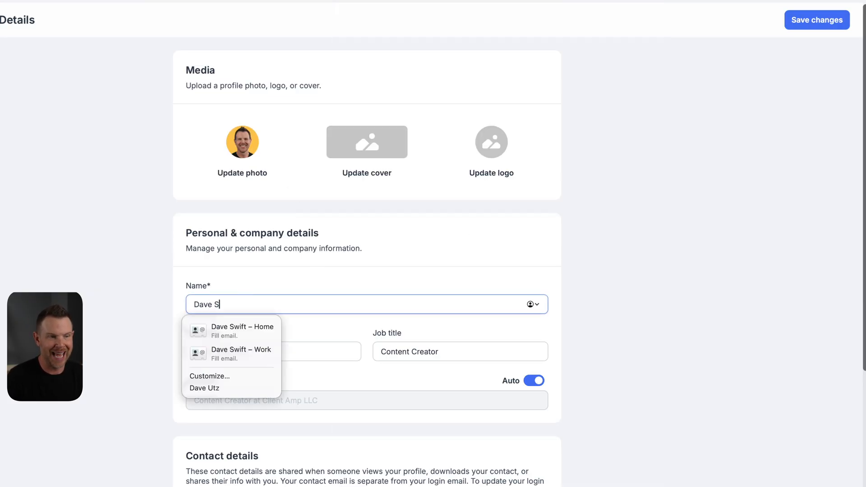
left_click(241, 330)
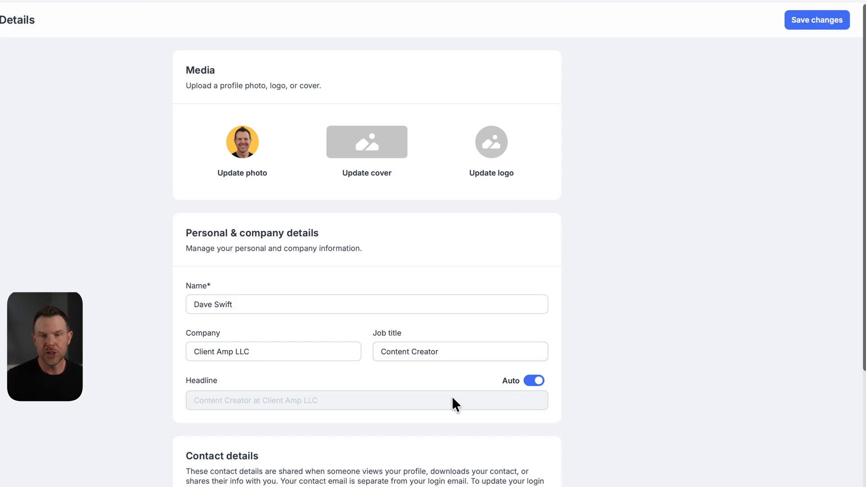
left_click(532, 381)
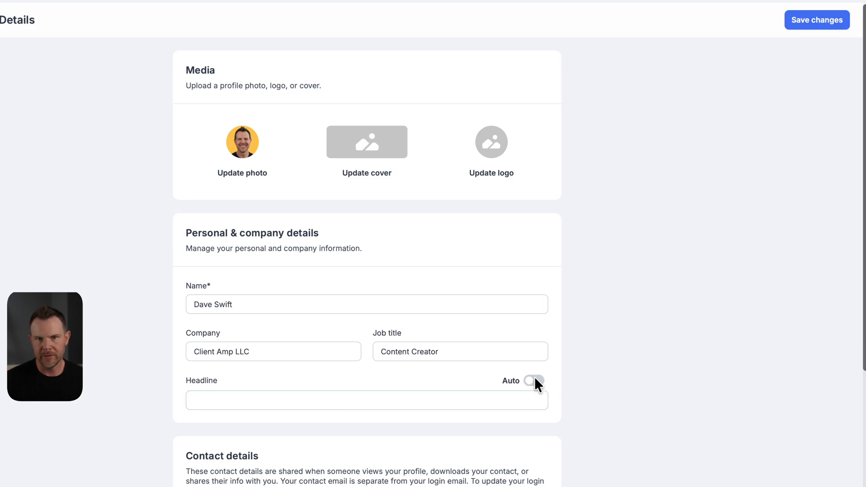
left_click(532, 381)
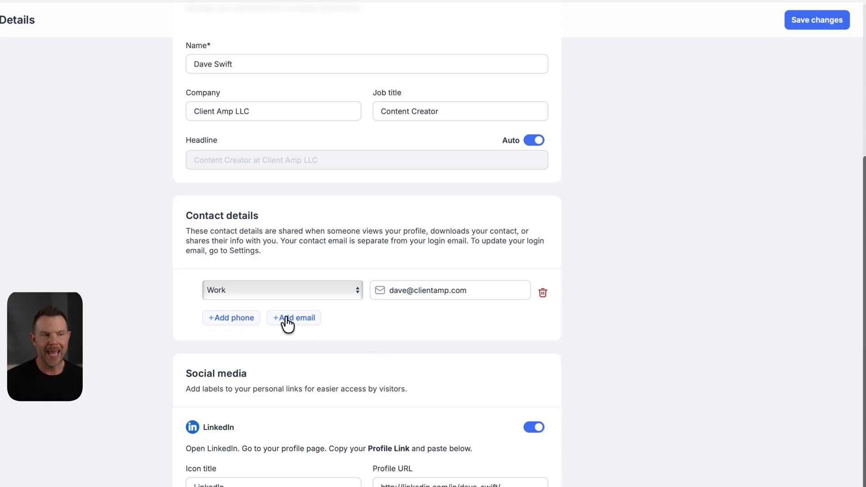
mouse_move(229, 325)
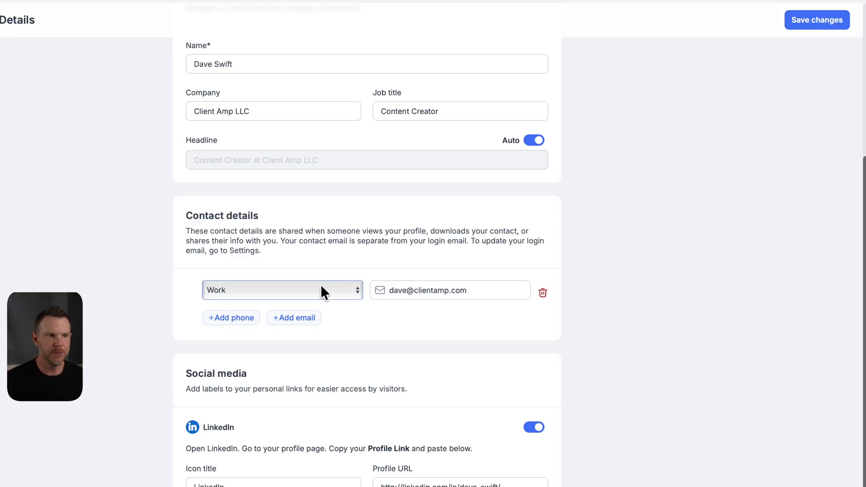
Add a phone number entry to contact details, labelled Custom.
left_click(230, 318)
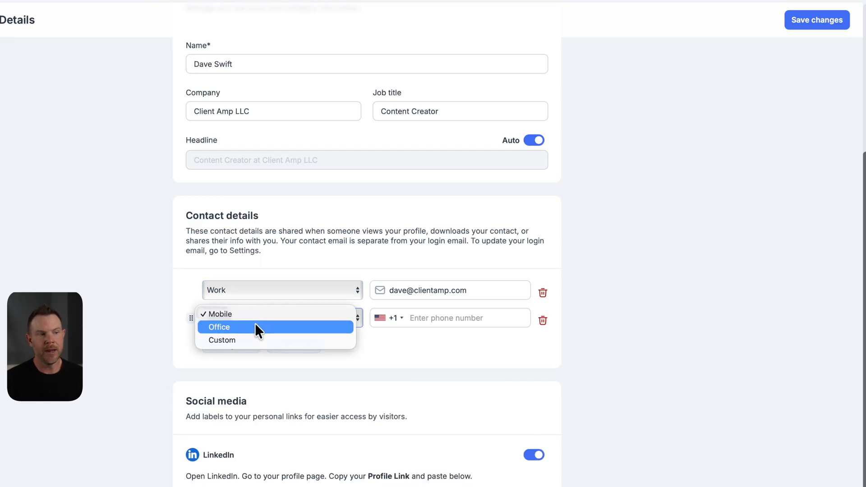
left_click(218, 314)
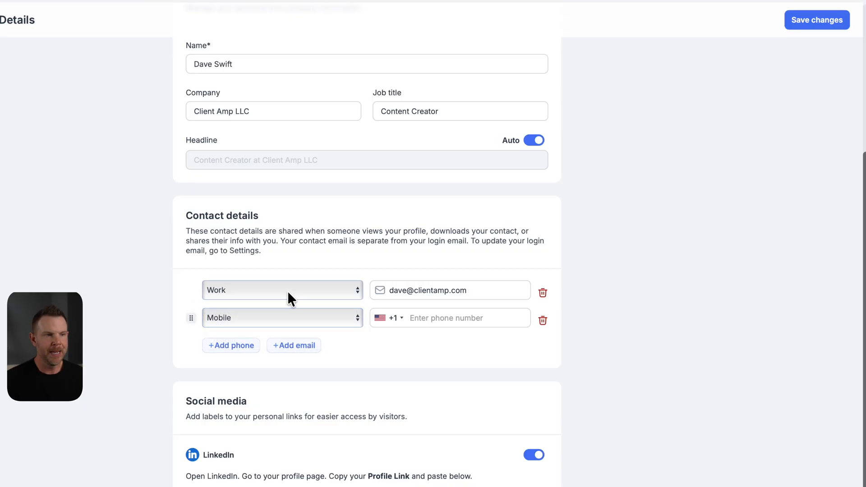
left_click(282, 290)
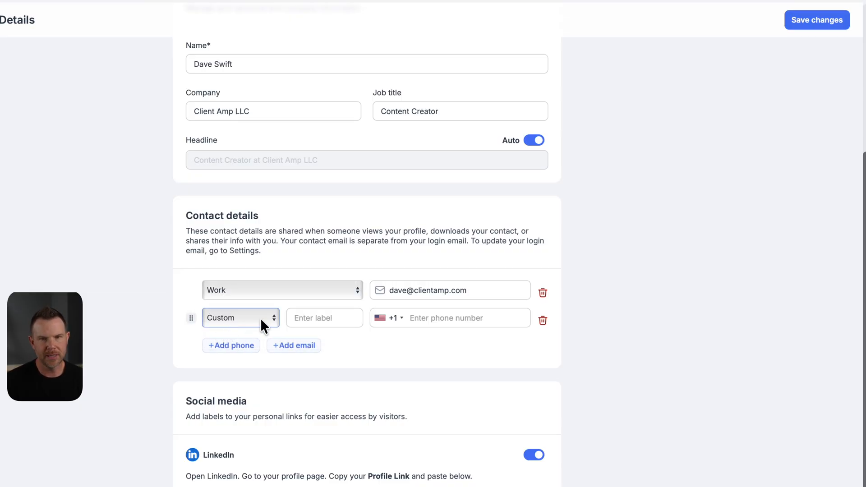
left_click(324, 318)
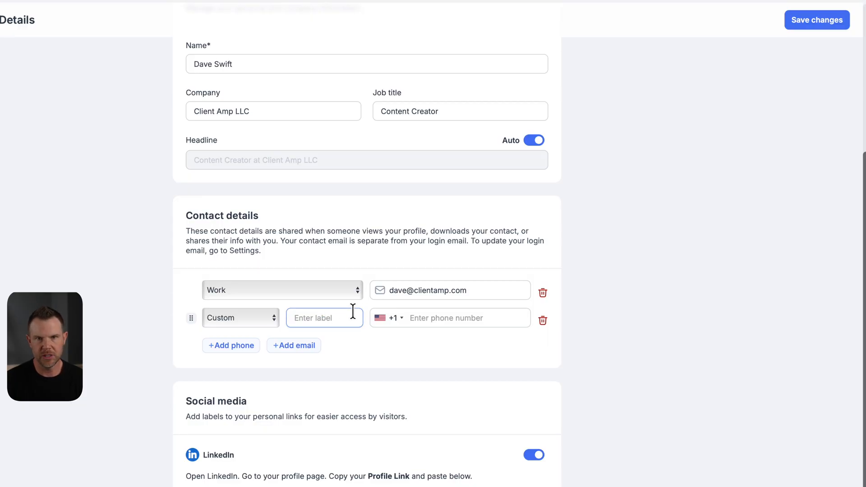
scroll("down", 3)
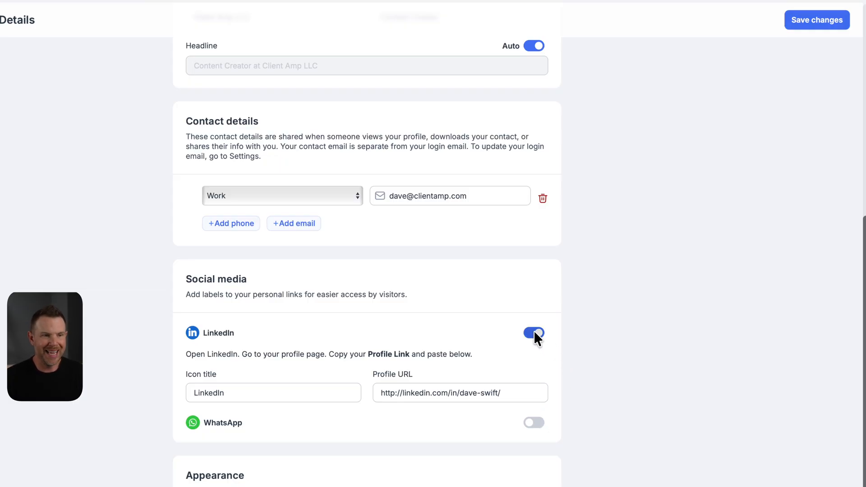
Switch off LinkedIn, enable the custom background, and save back to the dashboard.
left_click(534, 332)
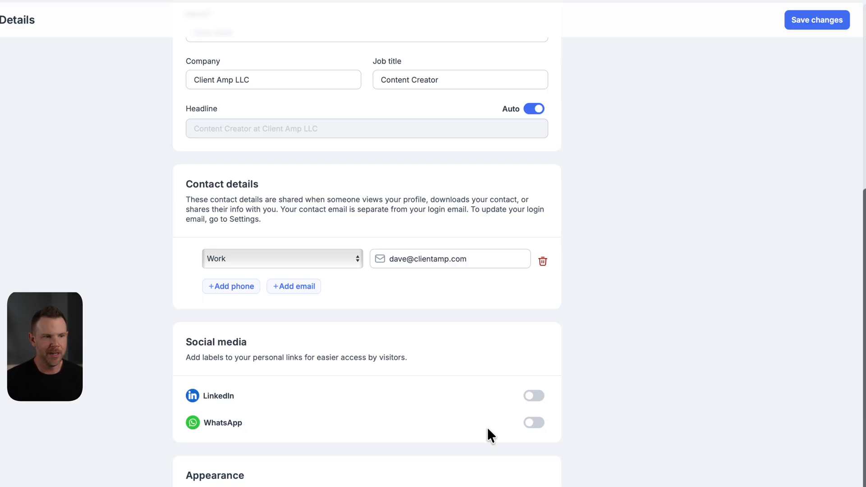
scroll("down", 3)
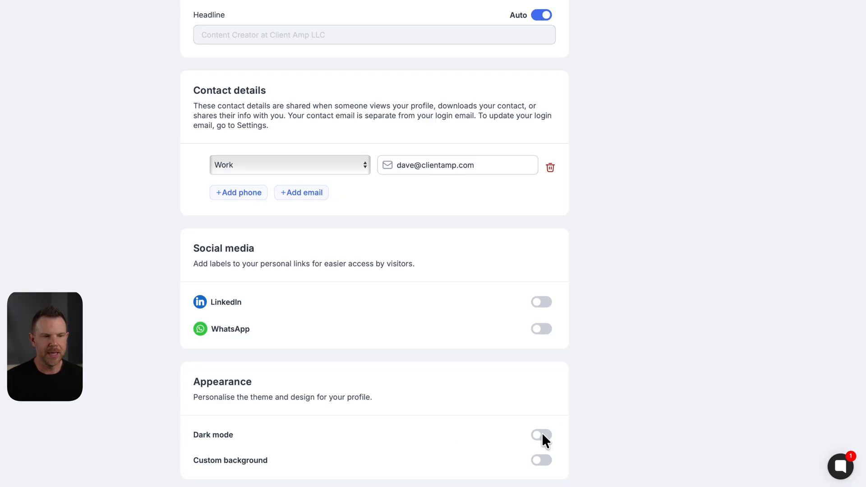
mouse_move(544, 465)
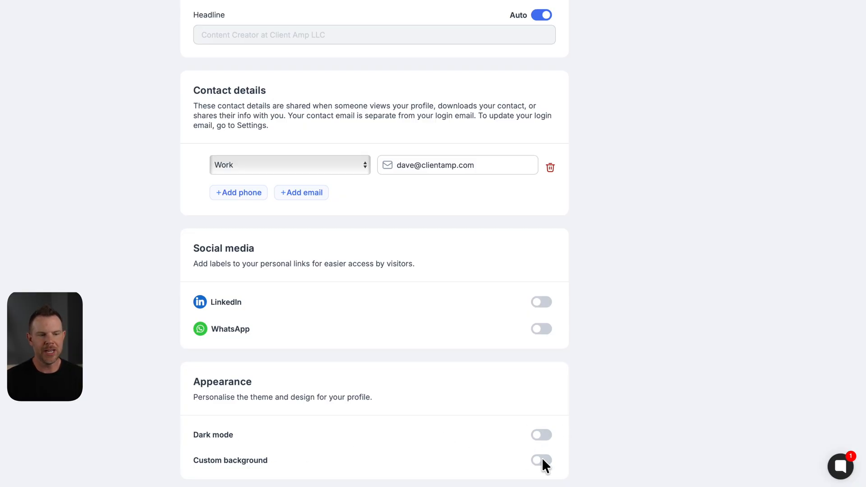
left_click(541, 465)
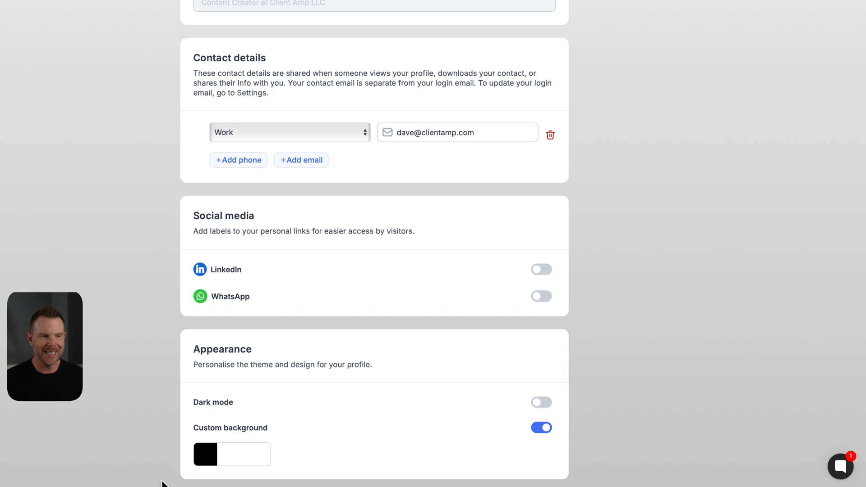
left_click(205, 455)
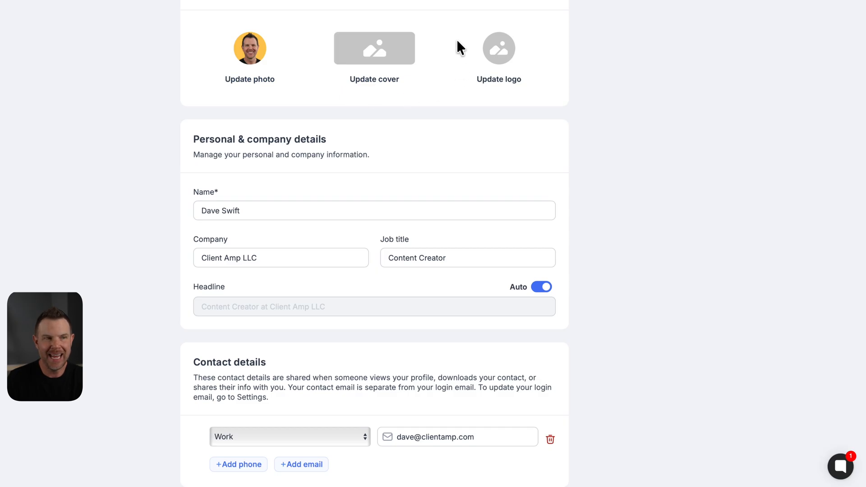
mouse_move(499, 54)
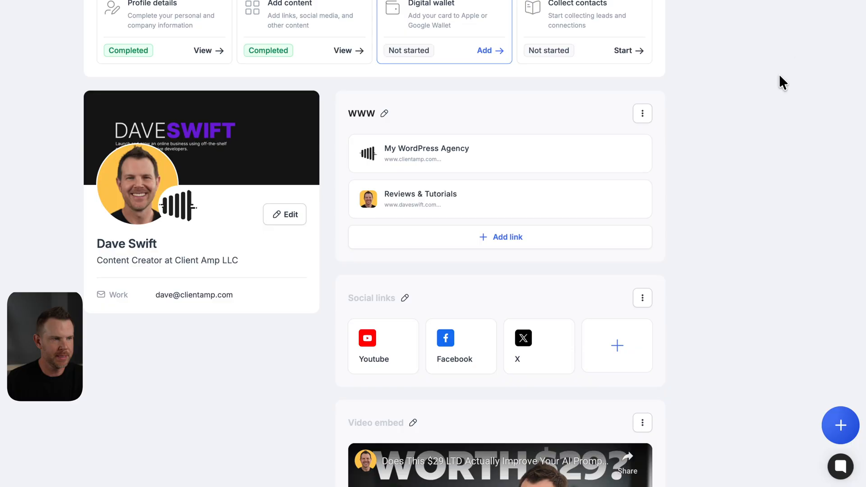
mouse_move(180, 199)
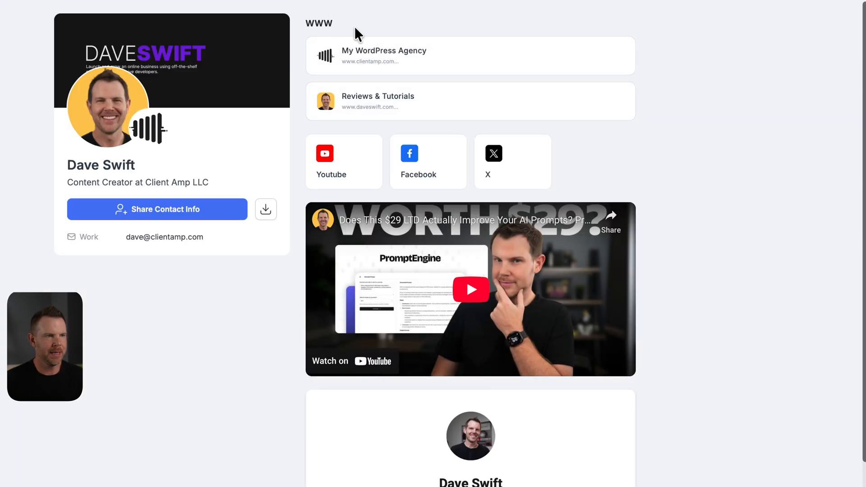
mouse_move(390, 133)
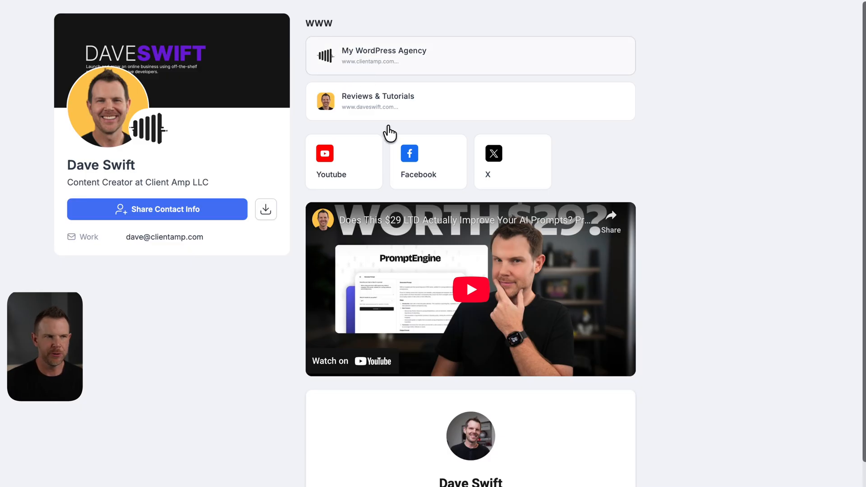
Scroll through the public card, website links, social icons and embedded video.
scroll("down", 3)
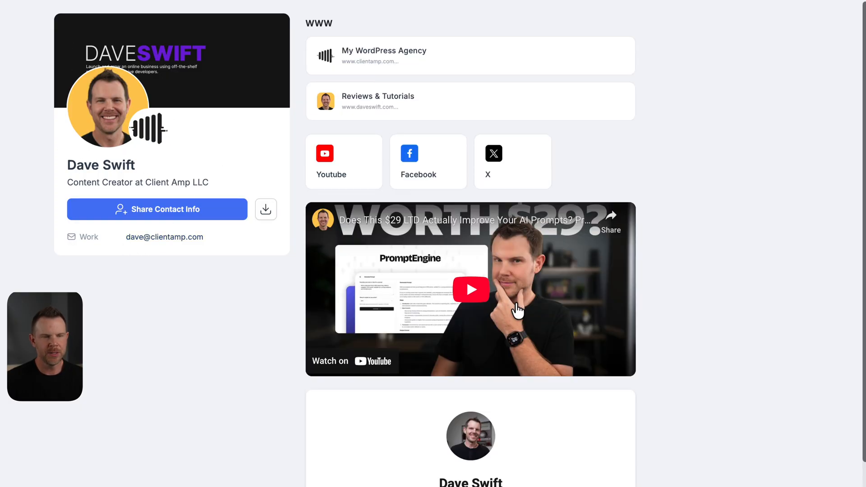
scroll("down", 3)
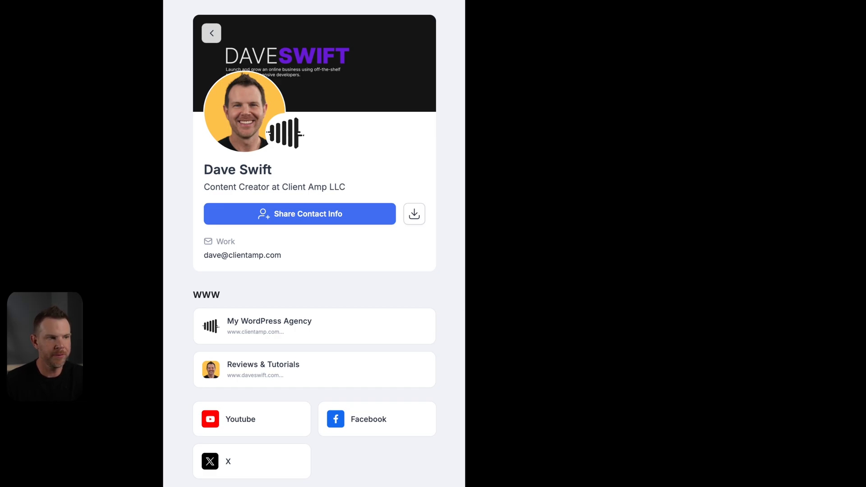
scroll("down", 3)
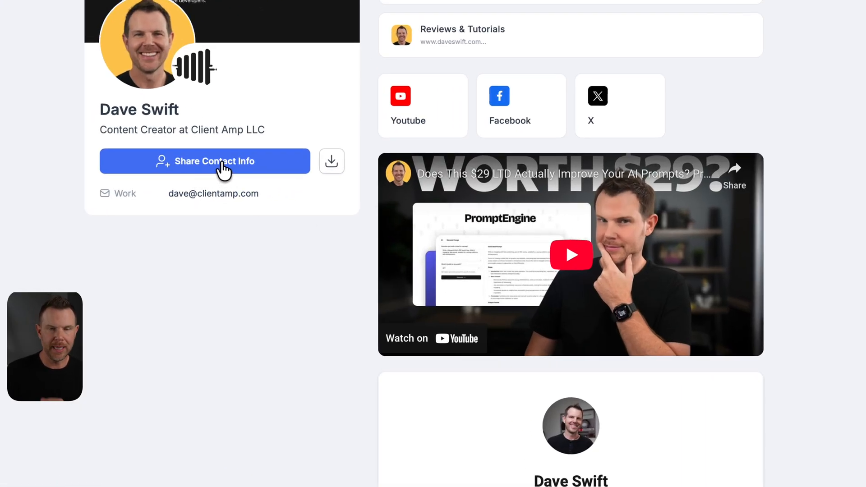
Open the Share Contact Info form, expand its optional fields, then close it.
left_click(205, 161)
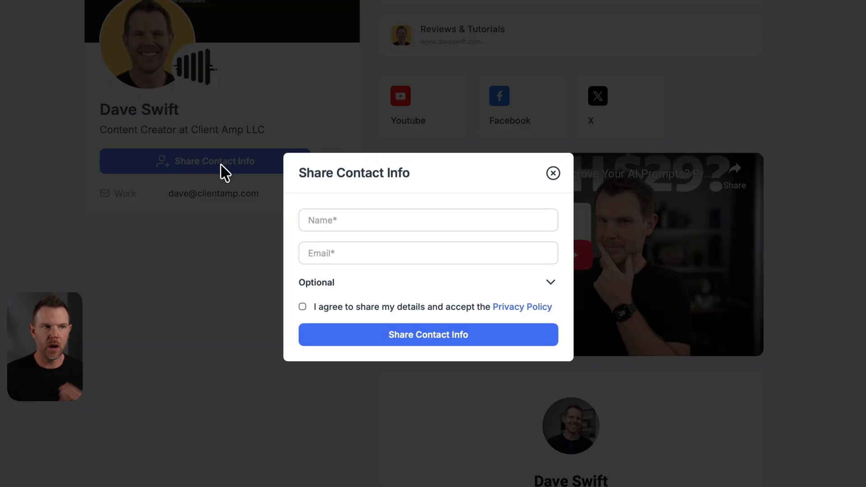
mouse_move(276, 210)
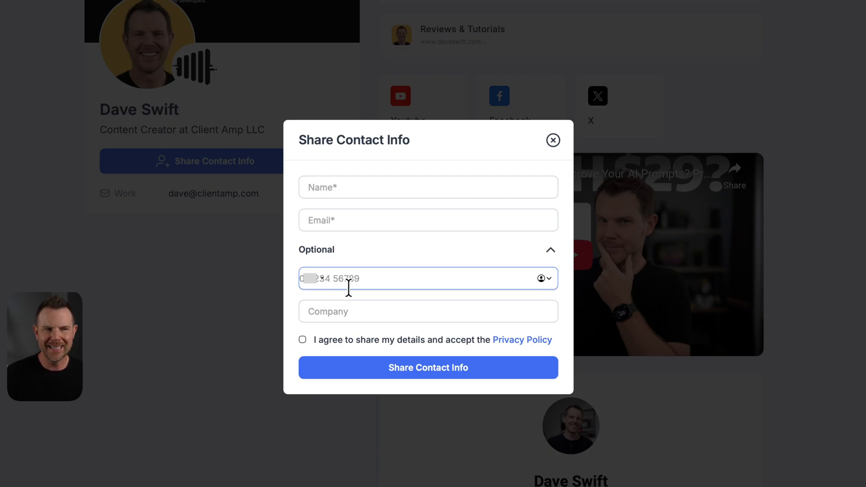
mouse_move(342, 298)
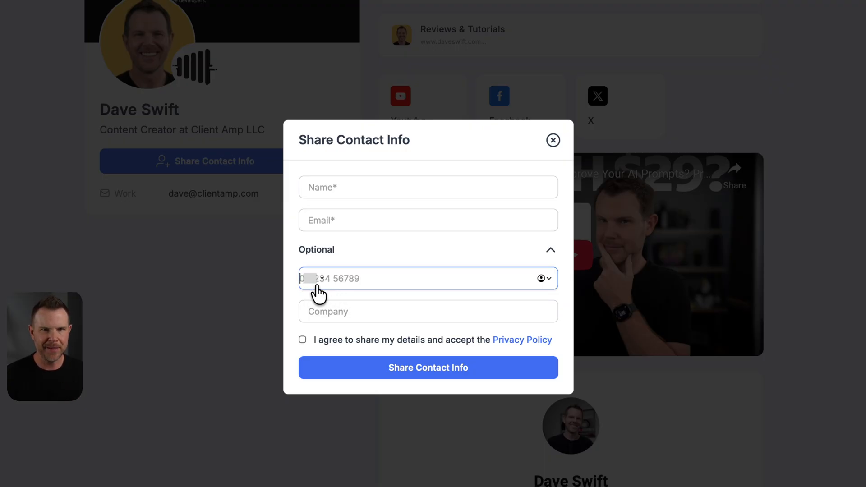
left_click(549, 250)
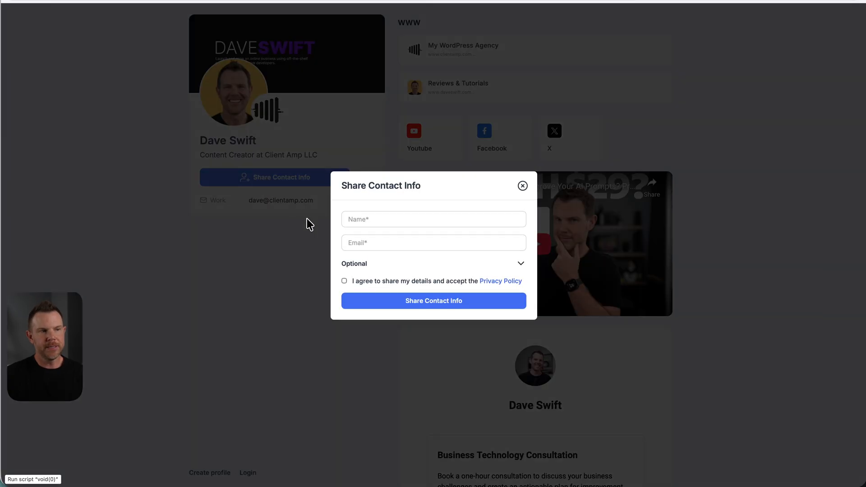
left_click(434, 243)
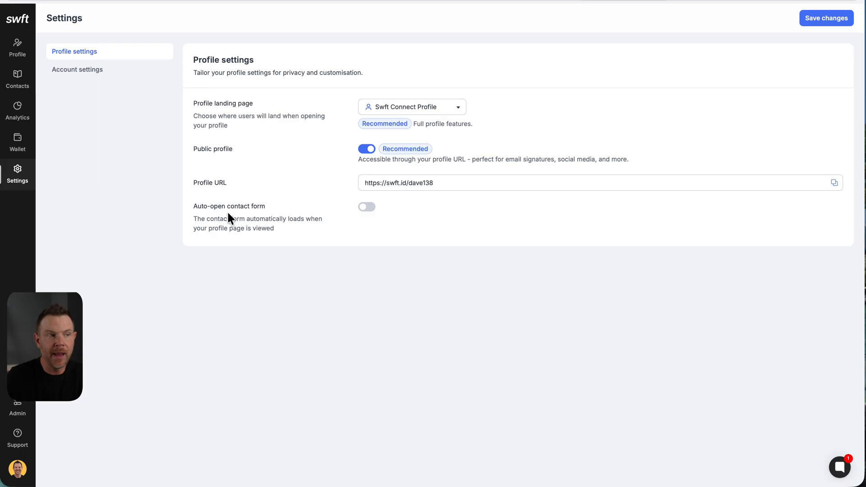
Open admin Settings and view Administrators, listing Dave Swift as sole admin.
left_click(367, 207)
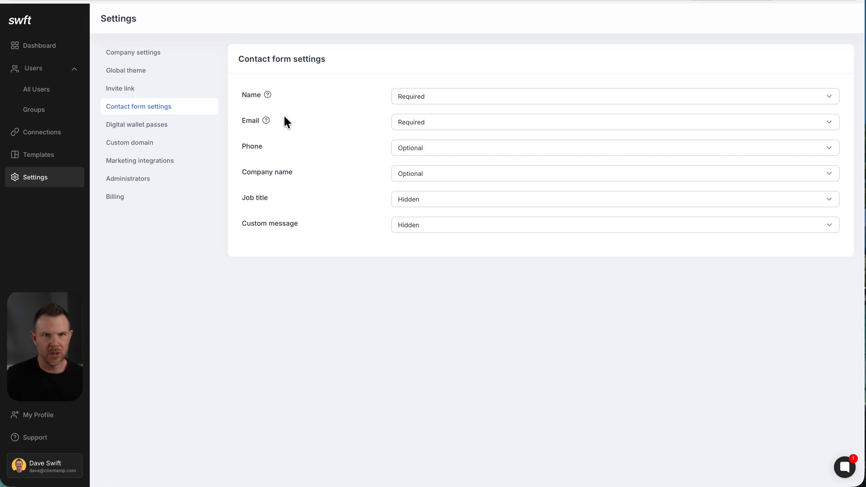
mouse_move(322, 130)
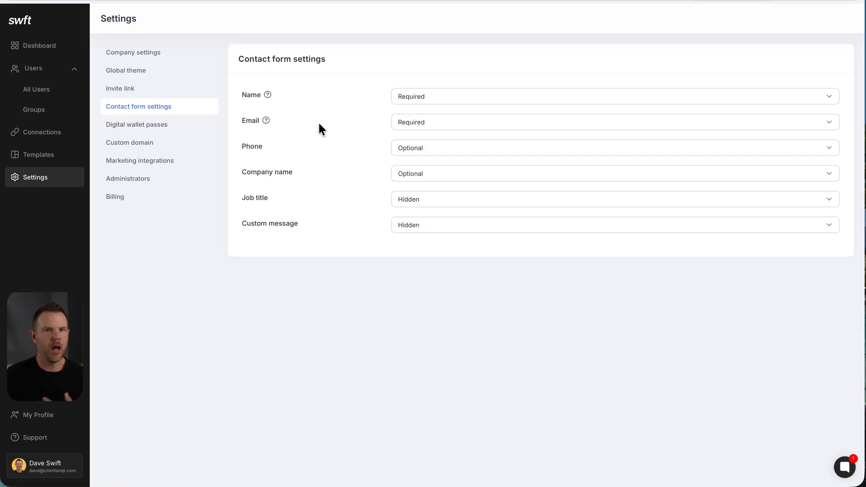
left_click(128, 179)
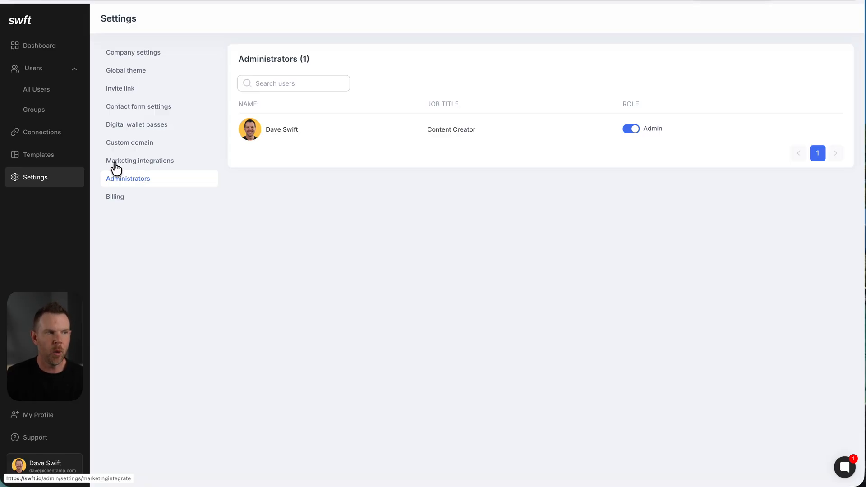
View the empty Meta pixel, Google analytics and LinkedIn insight fields, then return to AppSumo.
left_click(140, 161)
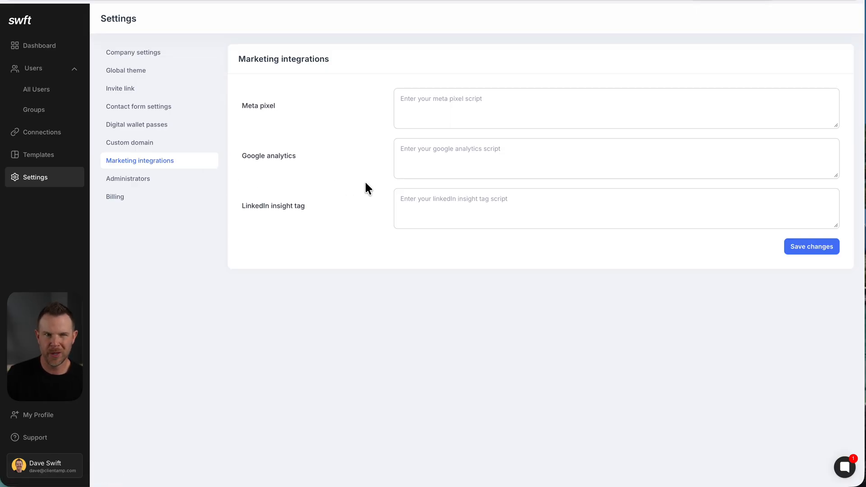
left_click(39, 45)
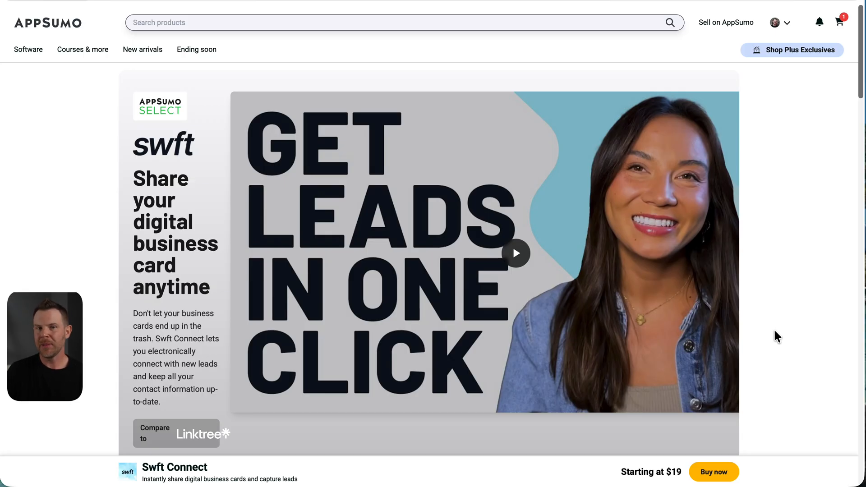
mouse_move(773, 337)
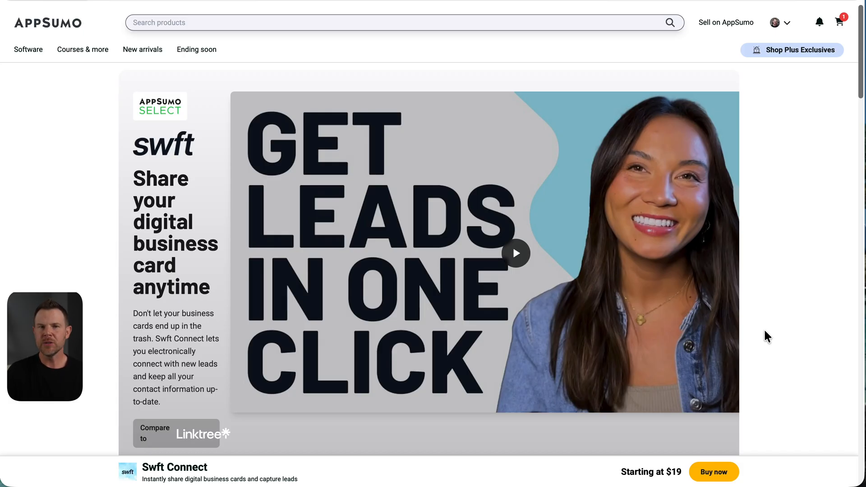
mouse_move(765, 336)
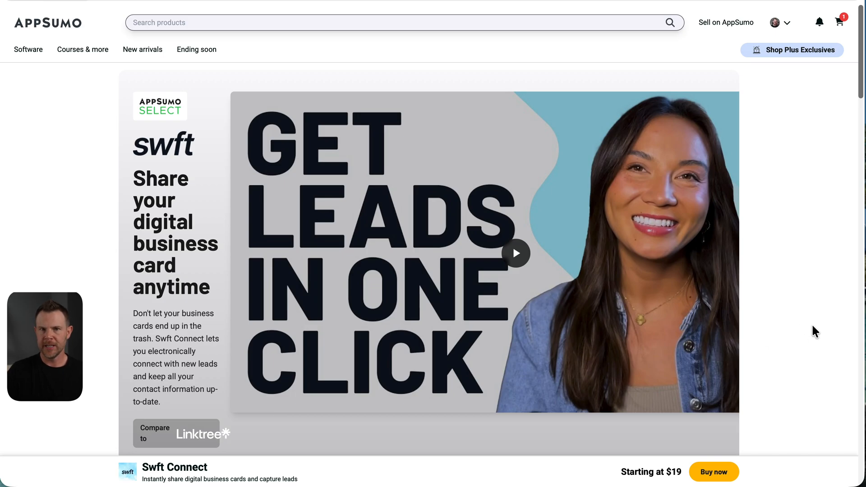
Scroll the AppSumo listing down to License Tiers 1–3 at $19, $99 and $199.
scroll("down", 3)
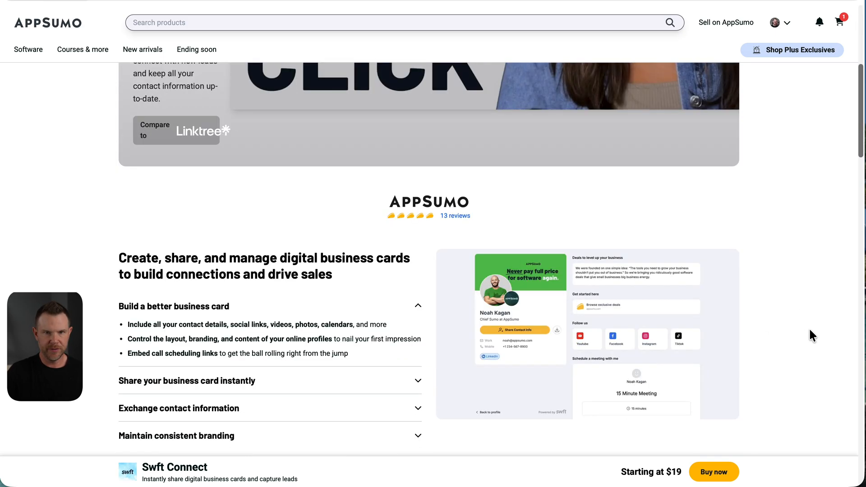
scroll("down", 3)
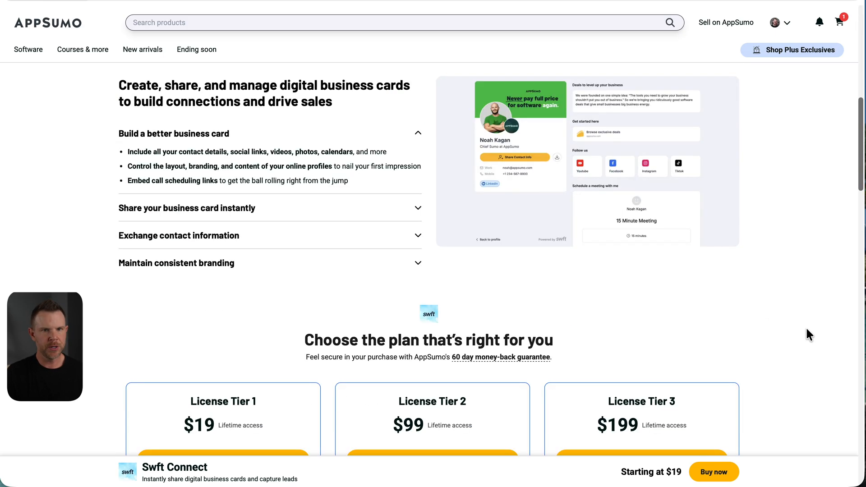
scroll("down", 3)
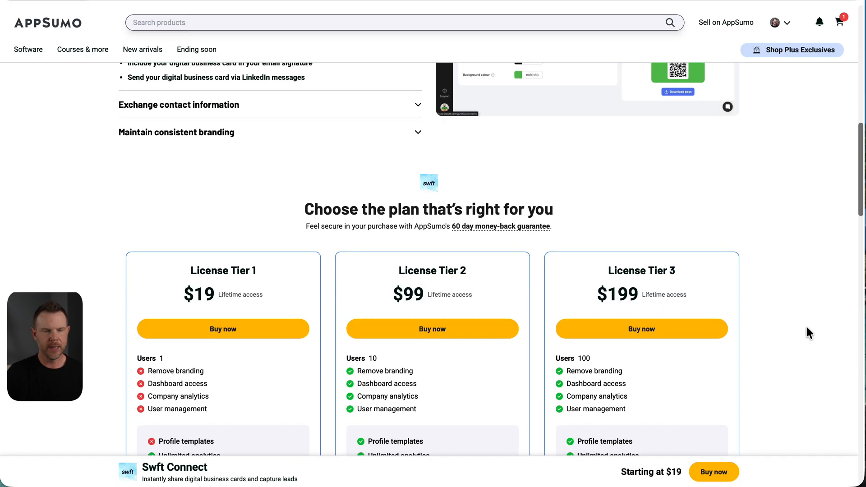
scroll("down", 3)
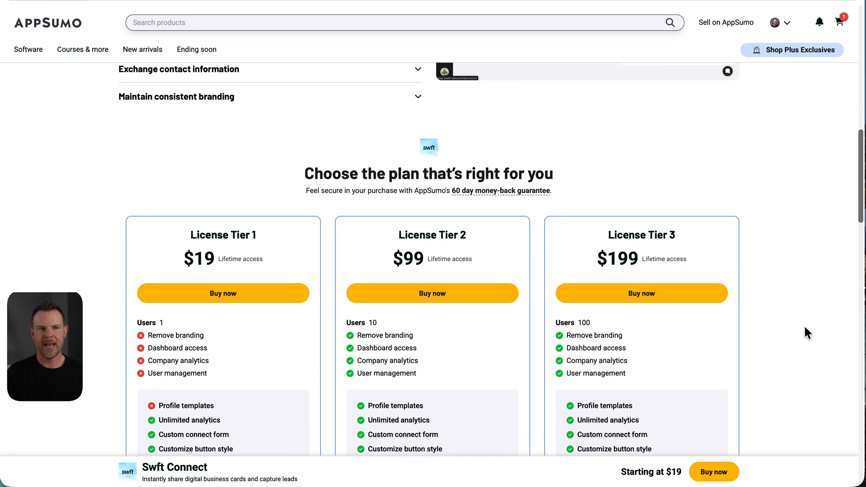
scroll("down", 3)
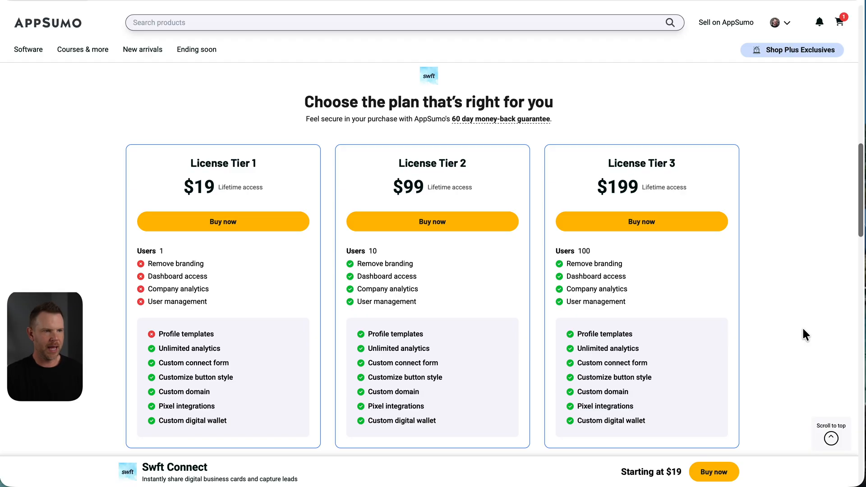
mouse_move(800, 334)
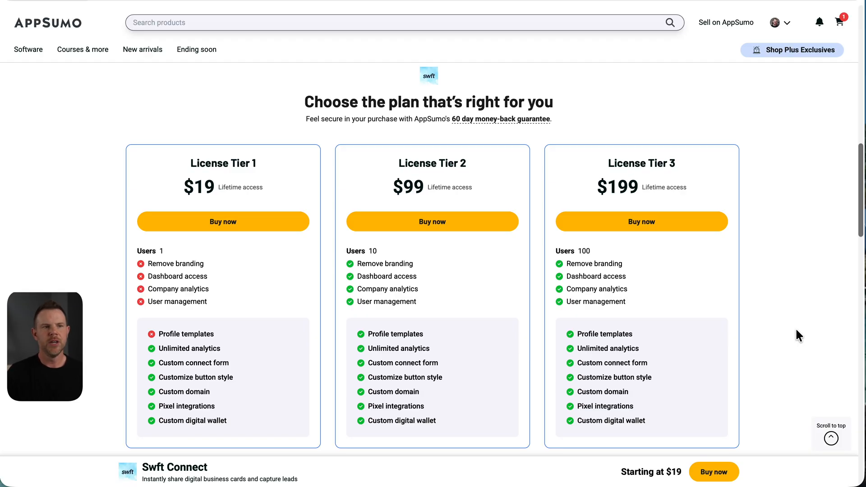